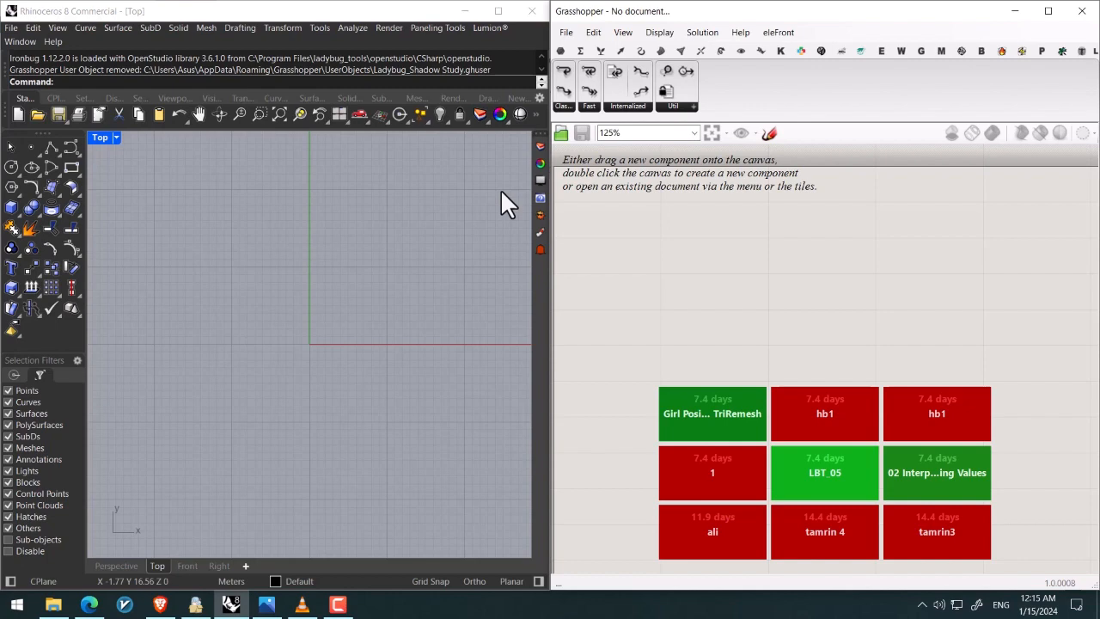
mouse_move(659, 237)
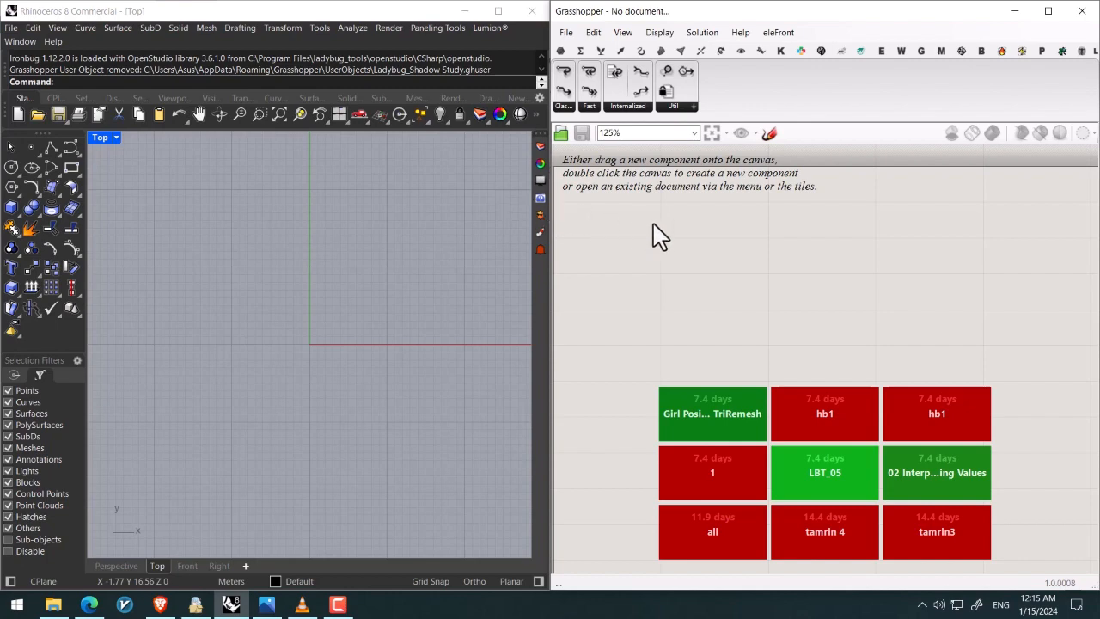
mouse_move(662, 249)
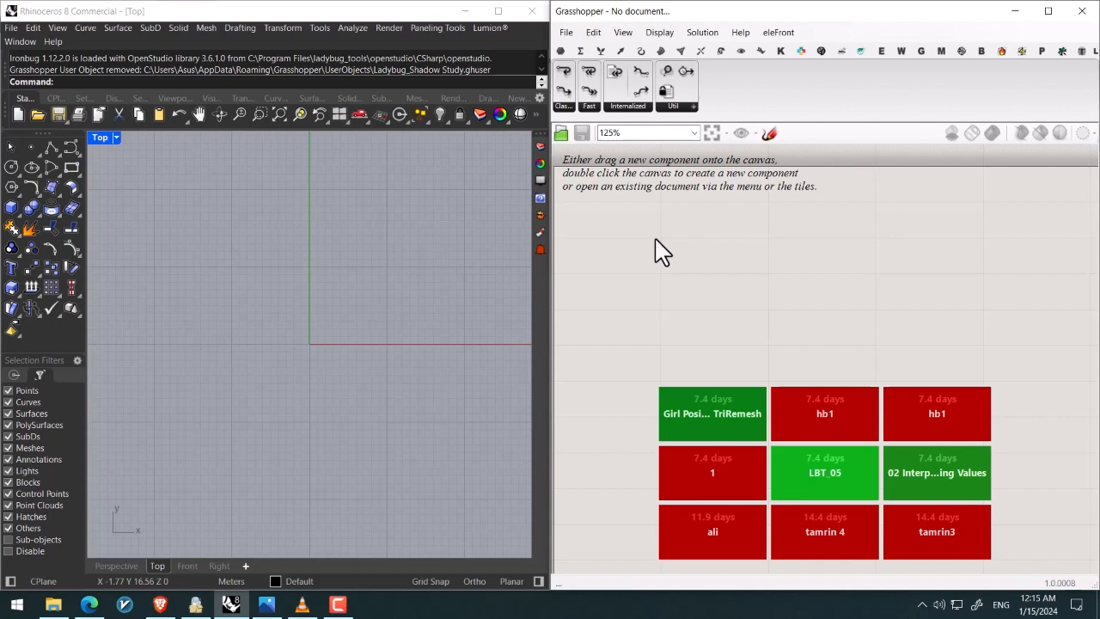
Add a Polygon component to the definition via the 'poly' search
double_click(661, 249)
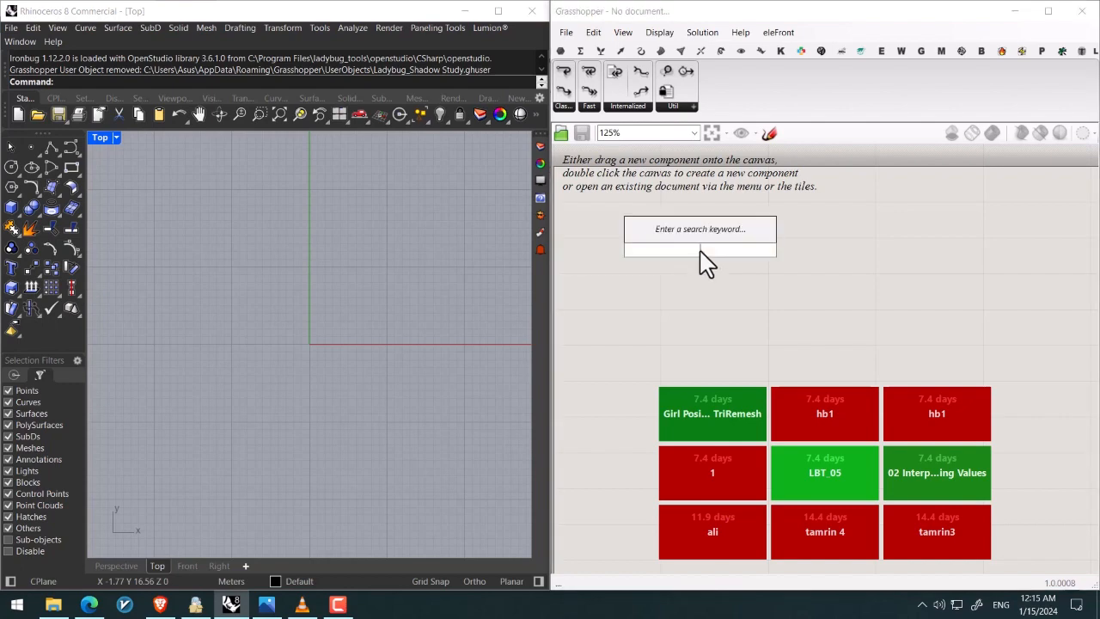
text(poly)
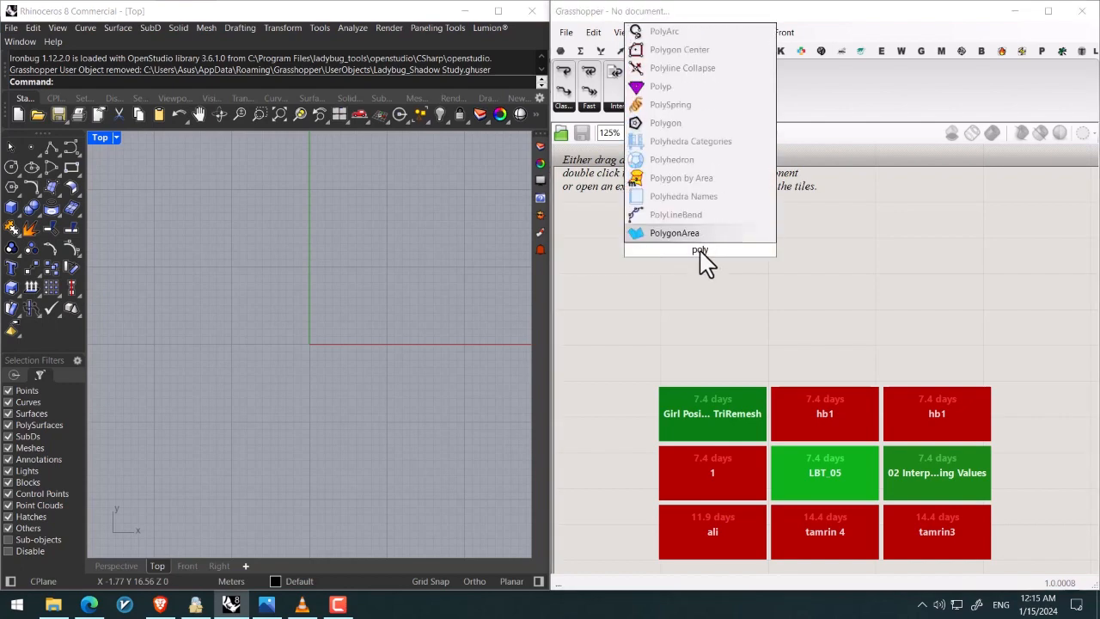
click(665, 123)
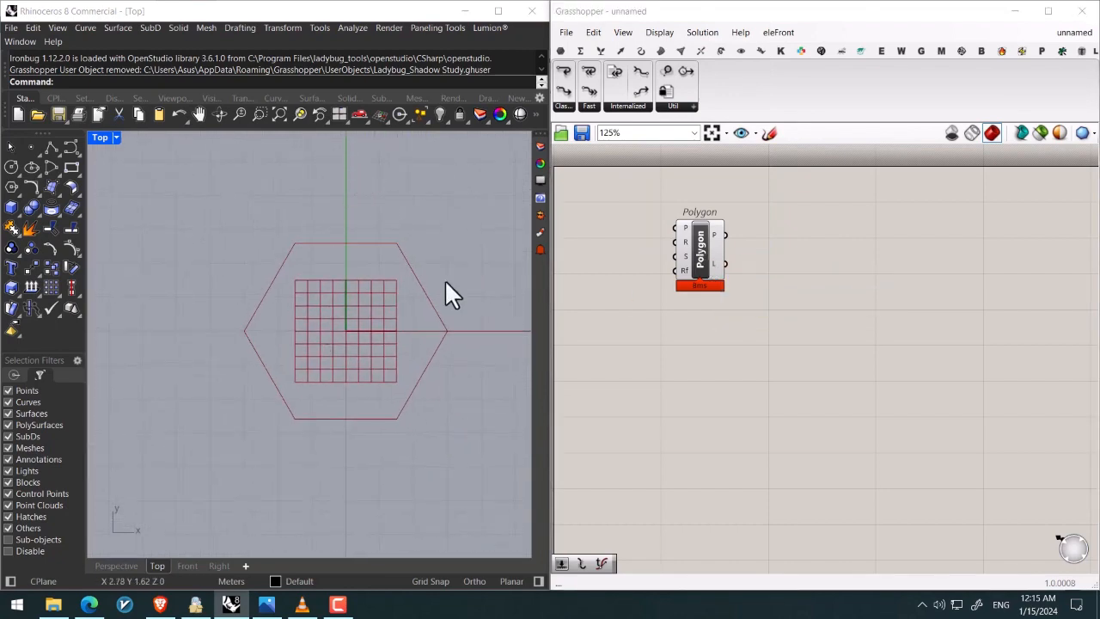
drag(700, 254, 715, 275)
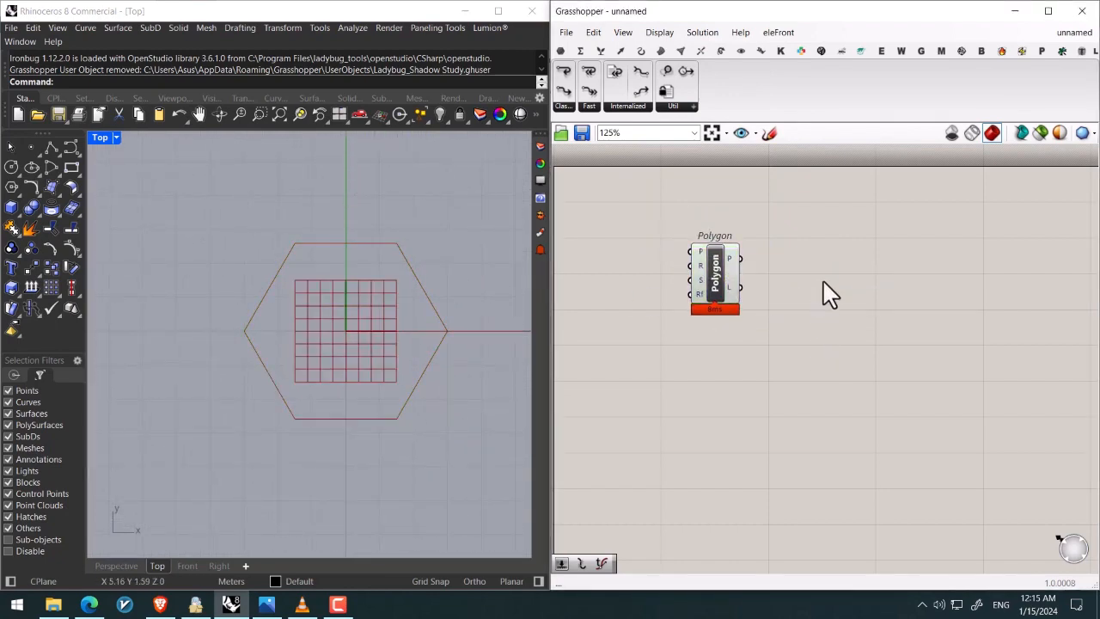
Drive the polygon's side count from a Segments slider and tune its value
scroll(up, 3)
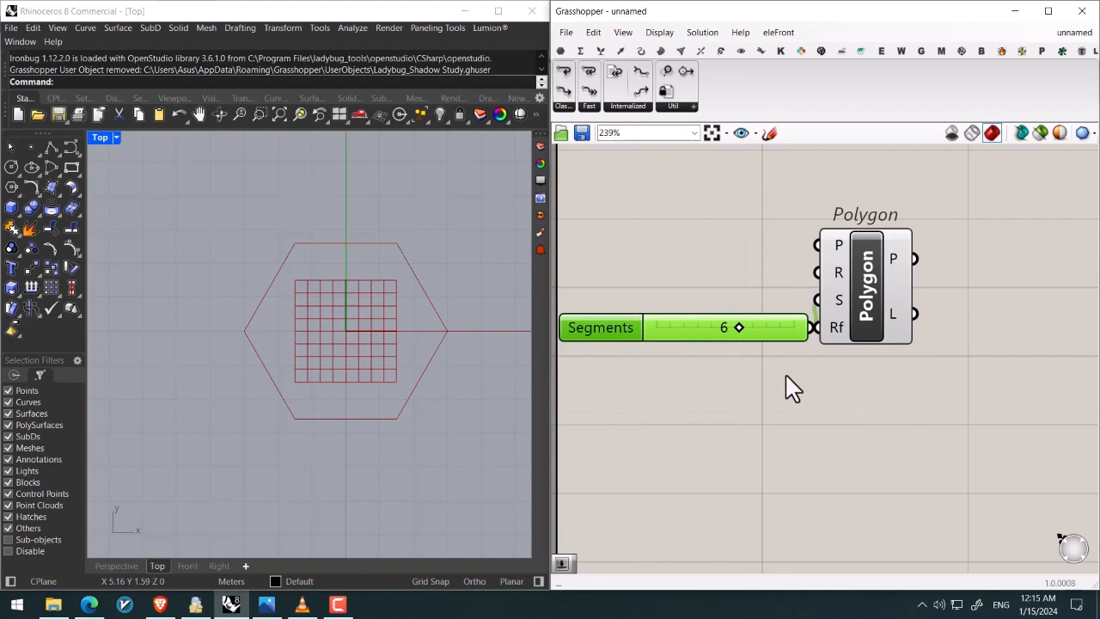
drag(739, 327, 777, 327)
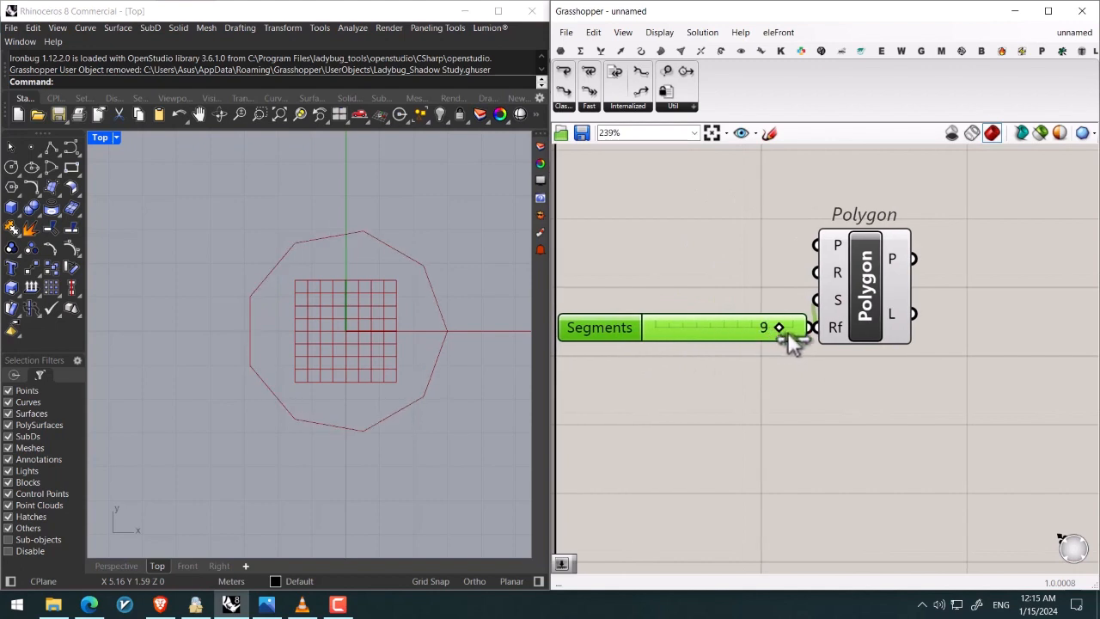
drag(777, 326, 709, 326)
text(point)
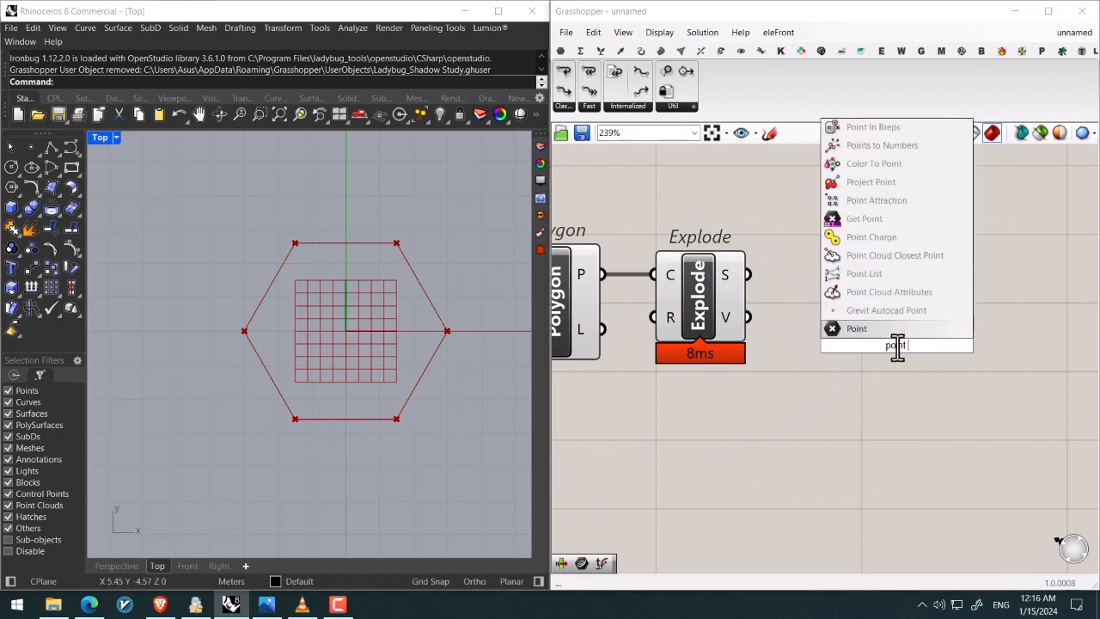
Add Point On Curve on the exploded edges, set to parameter 0.452
text(in cur)
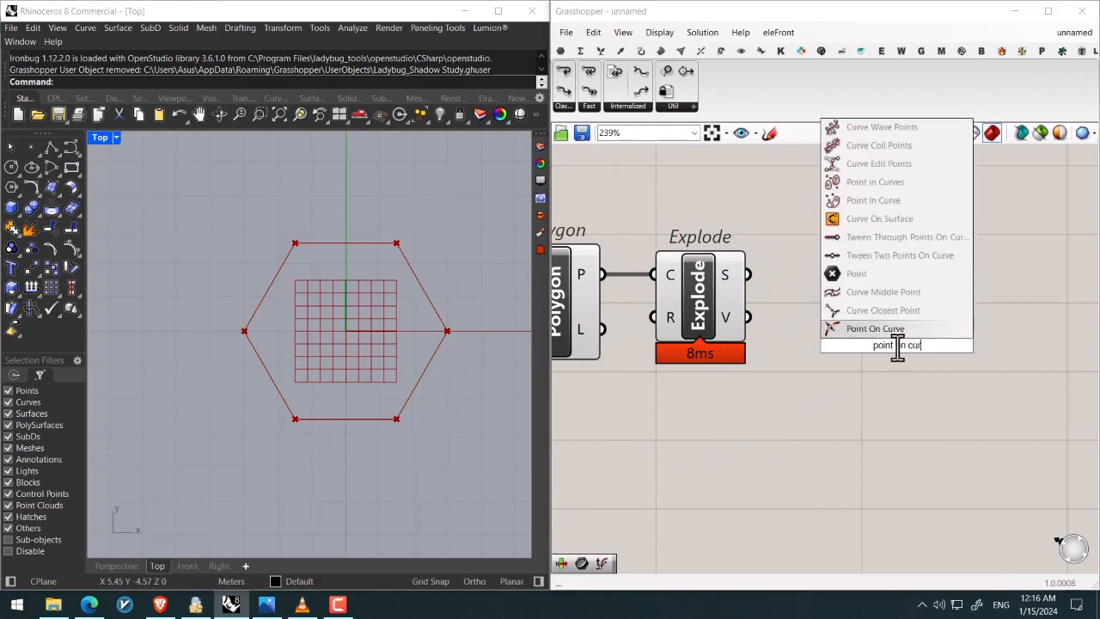
click(874, 328)
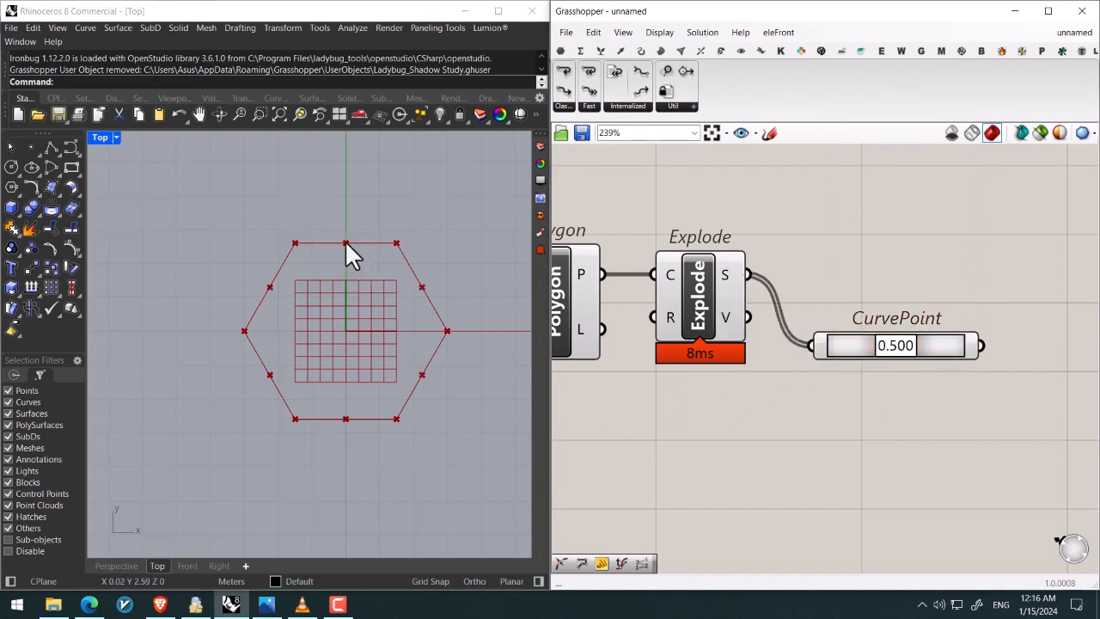
drag(911, 344, 890, 344)
text(pl)
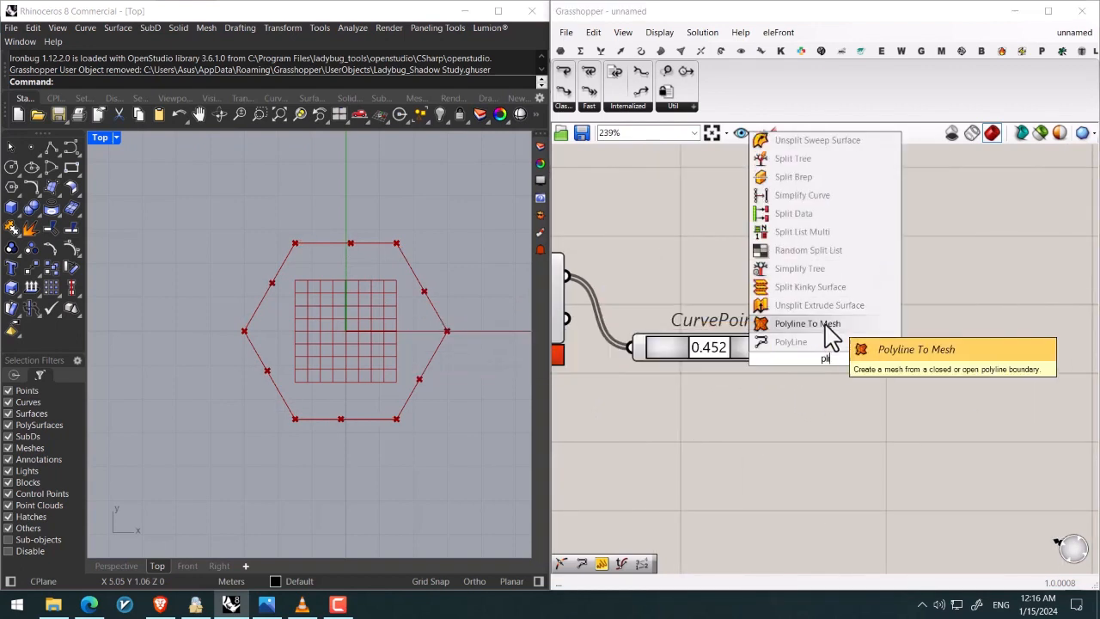
Join the edge points with a PolyLine and invert its C input so it closes
click(790, 340)
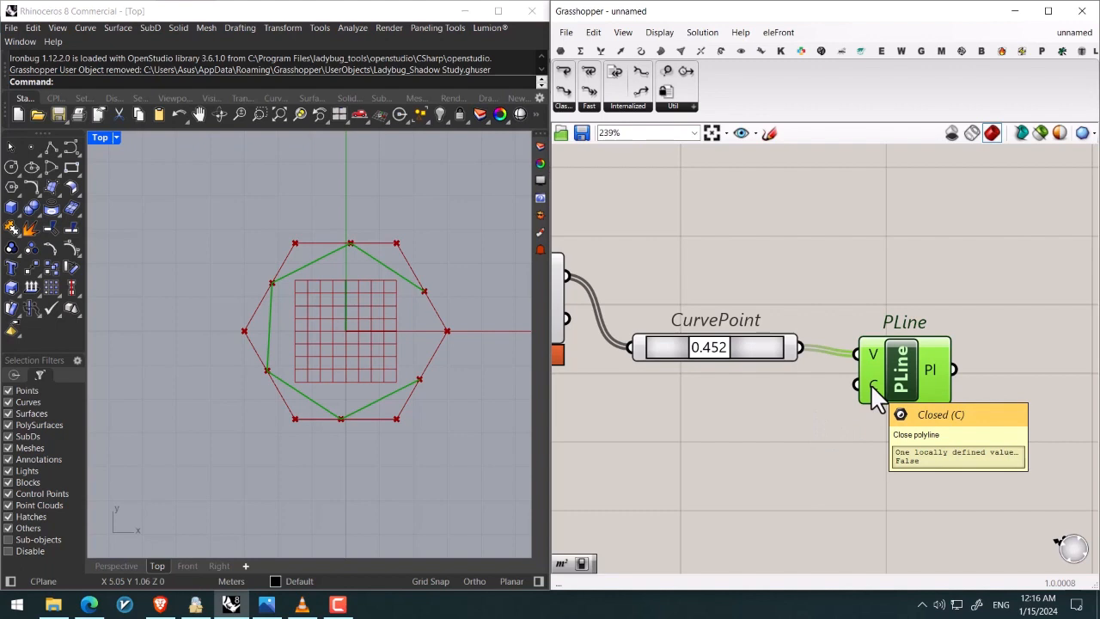
right_click(873, 384)
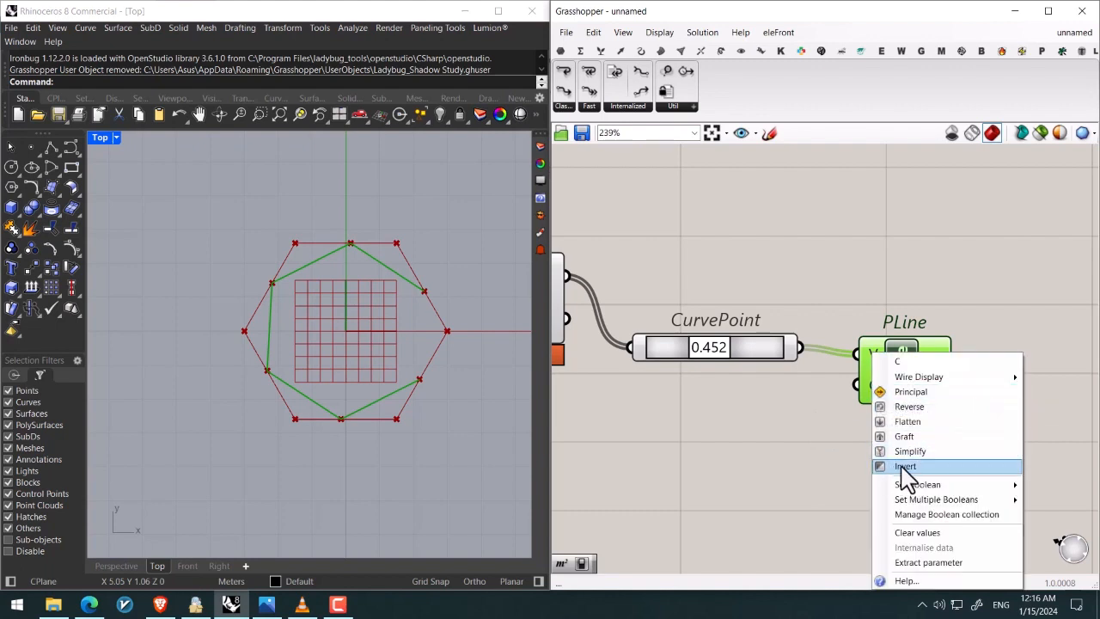
click(903, 466)
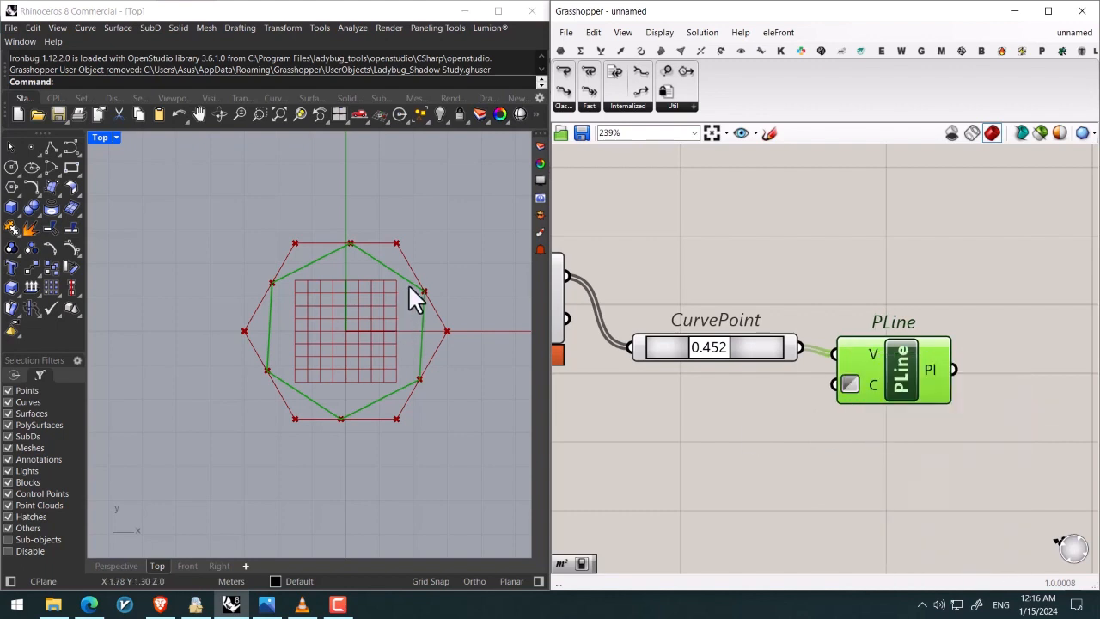
mouse_move(464, 411)
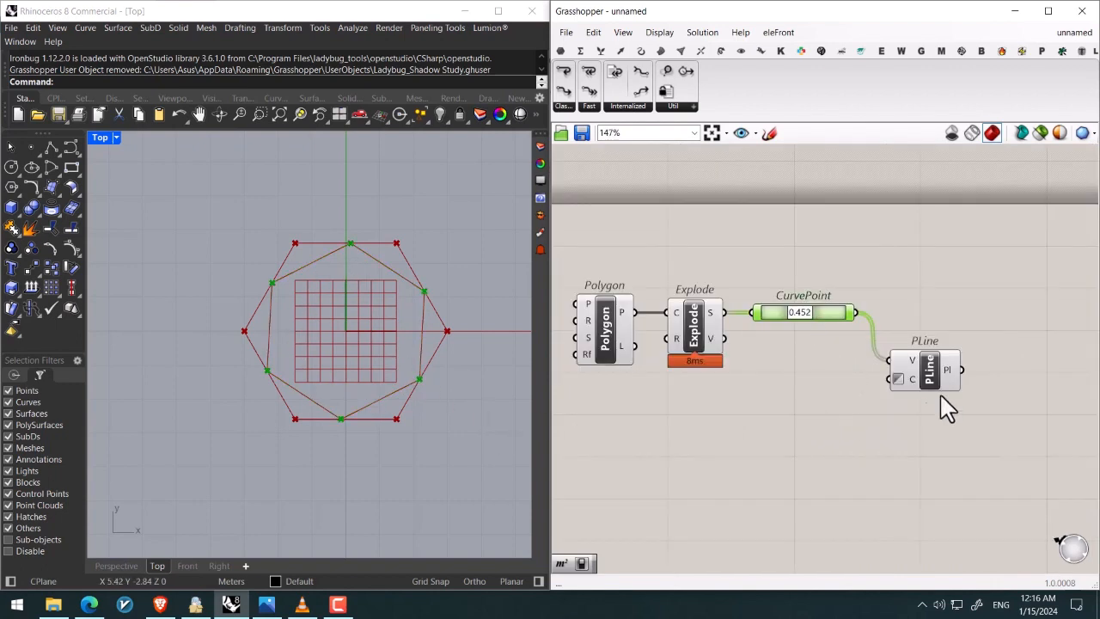
drag(927, 369, 919, 323)
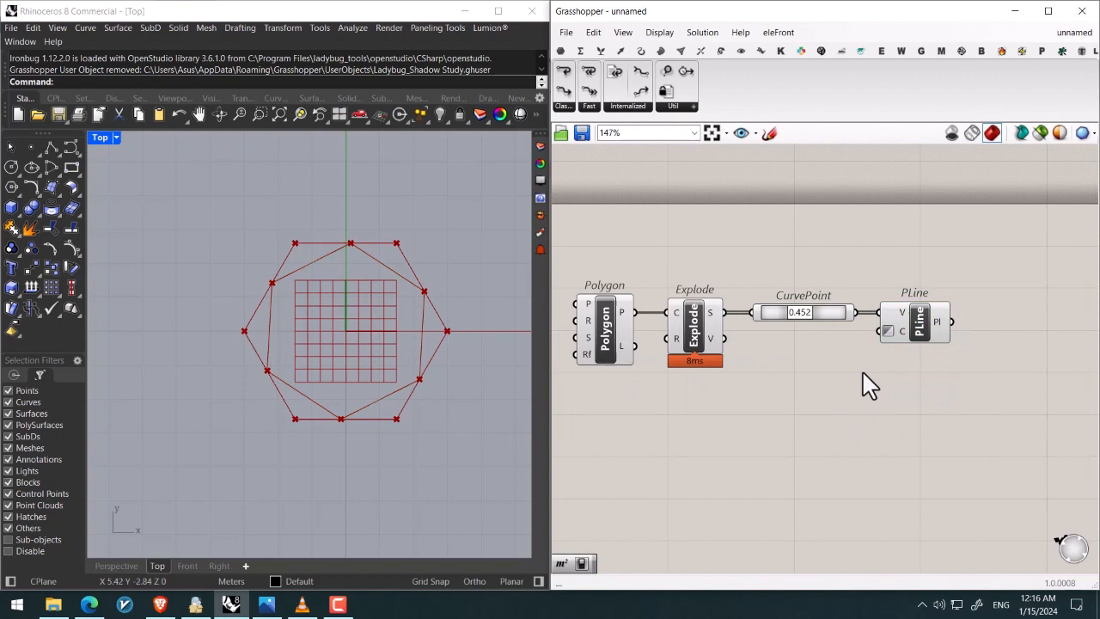
scroll(down, 3)
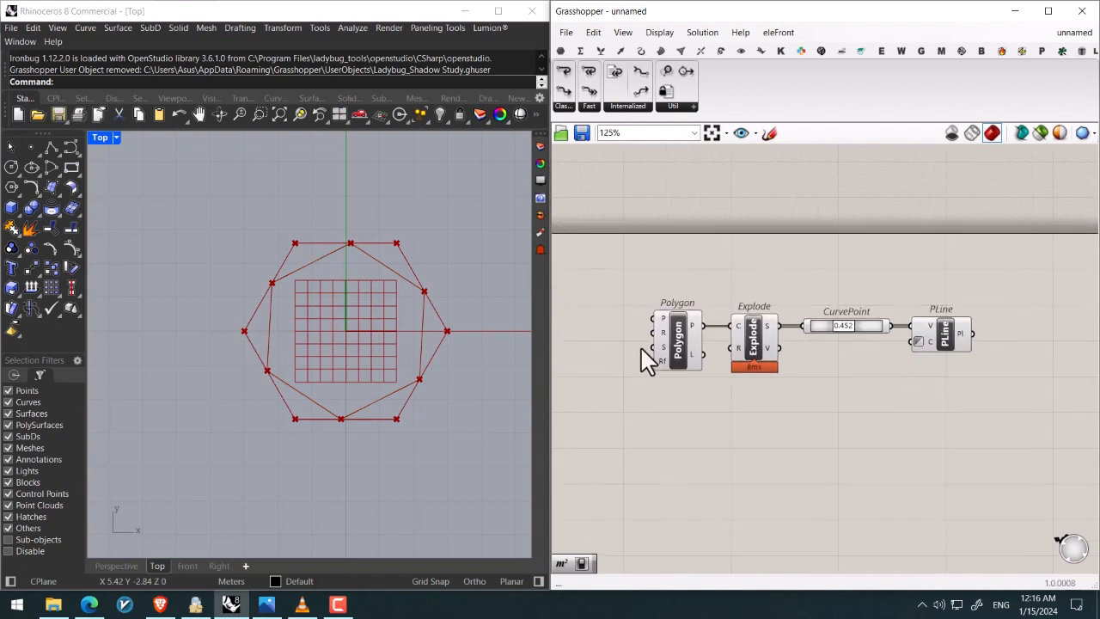
click(677, 340)
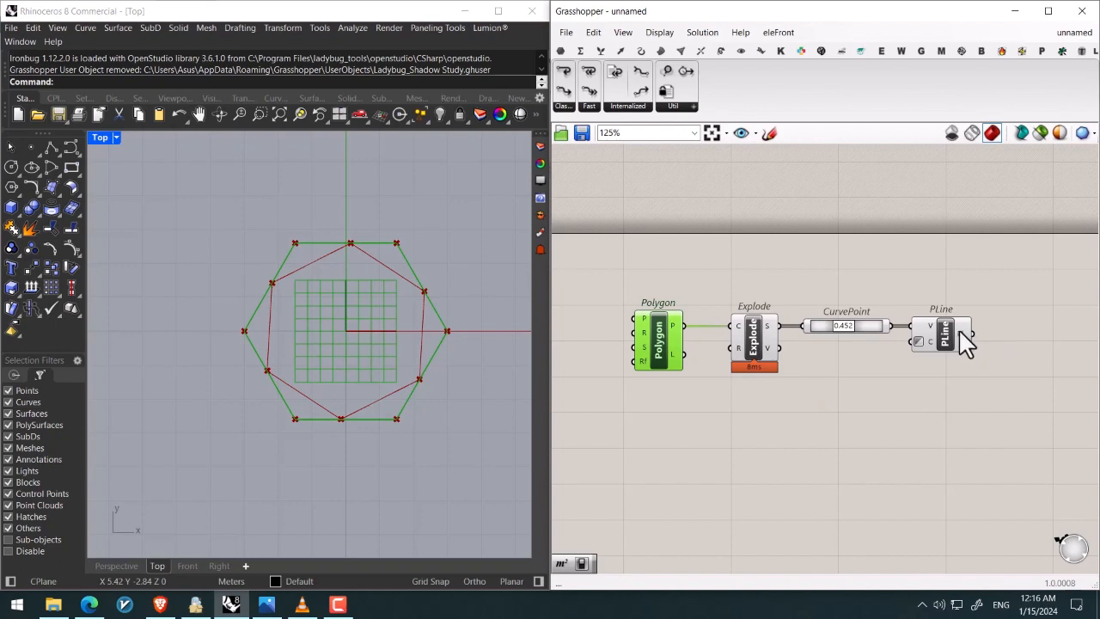
drag(960, 334, 1017, 308)
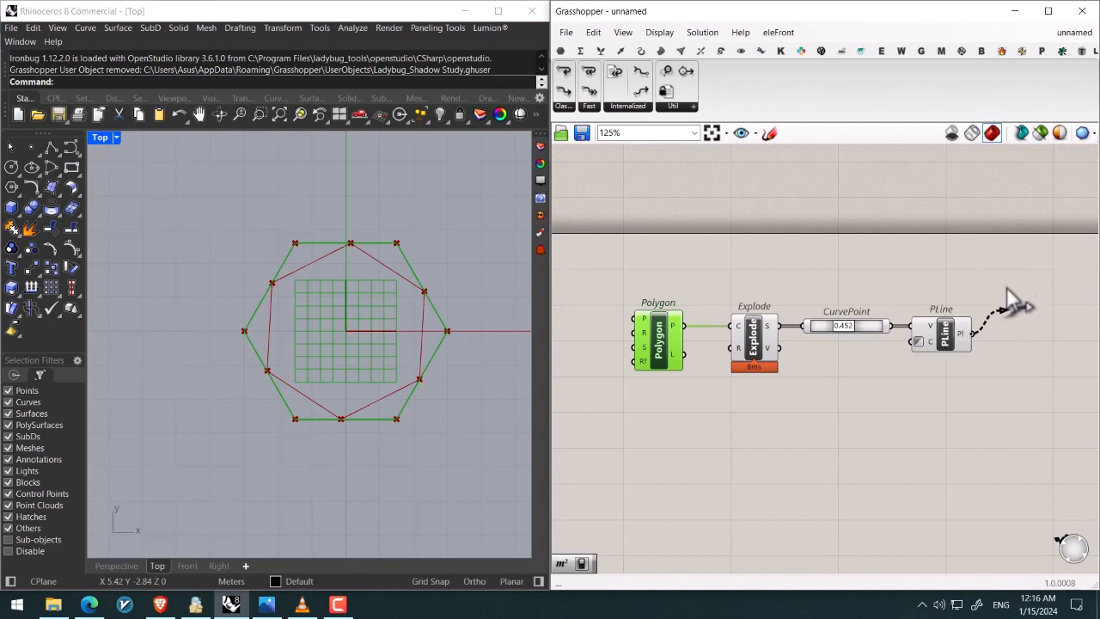
mouse_move(725, 344)
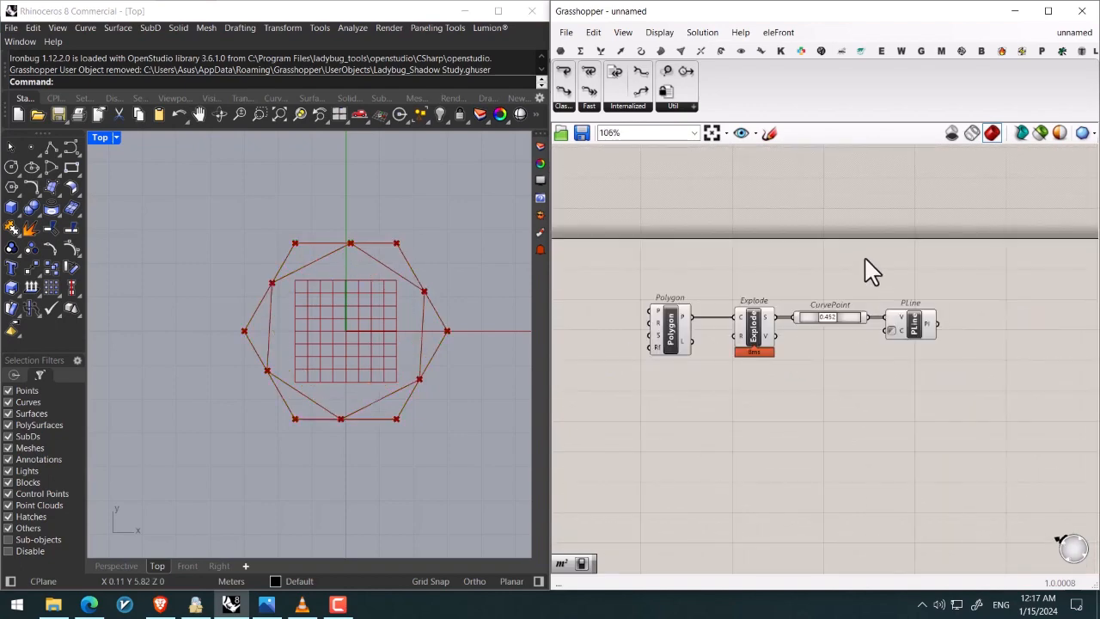
mouse_move(203, 512)
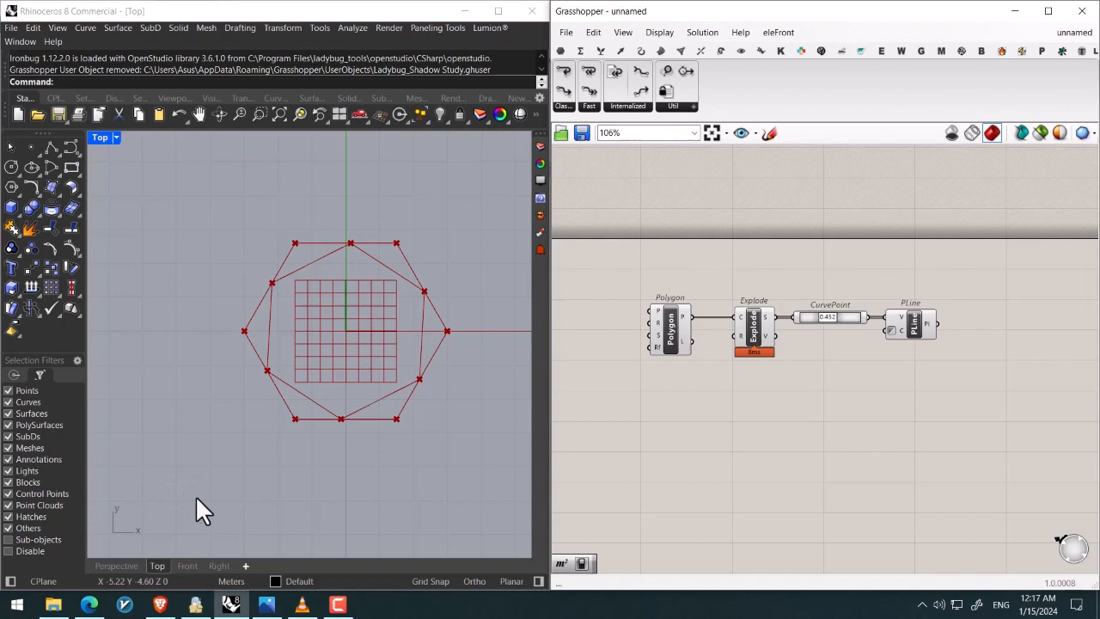
scroll(up, 3)
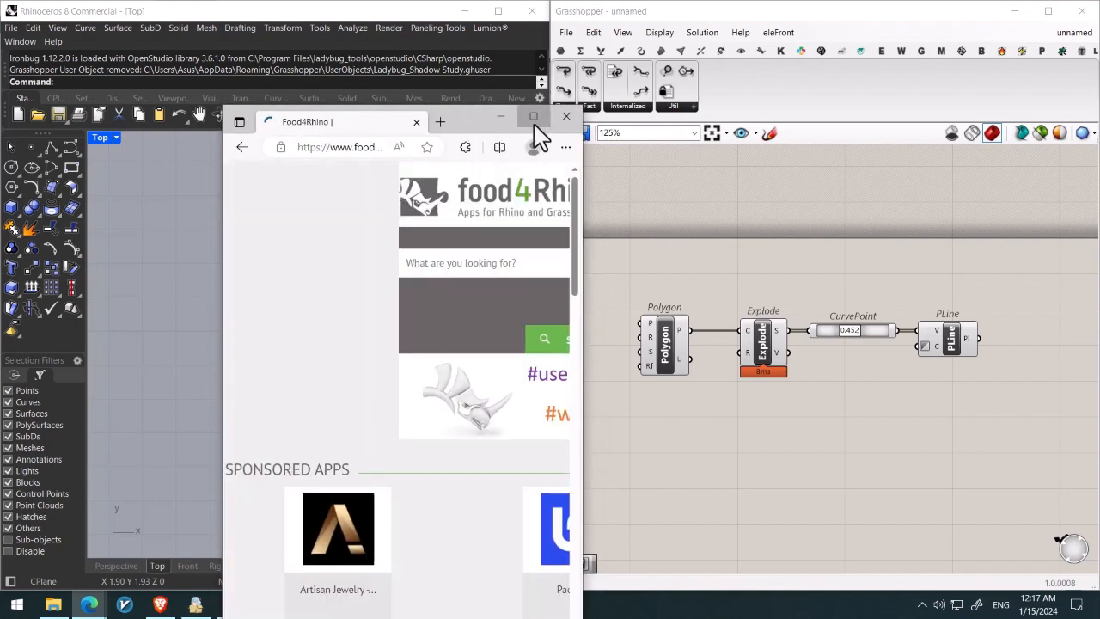
Search food4Rhino for 'anemone' in the enlarged browser window
click(532, 117)
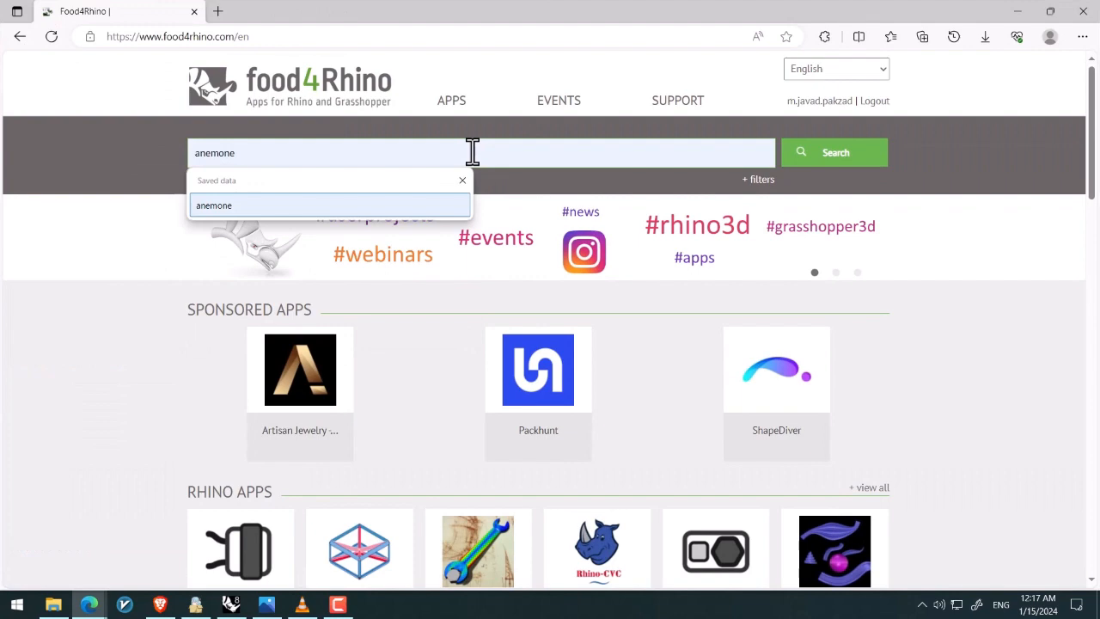
click(832, 151)
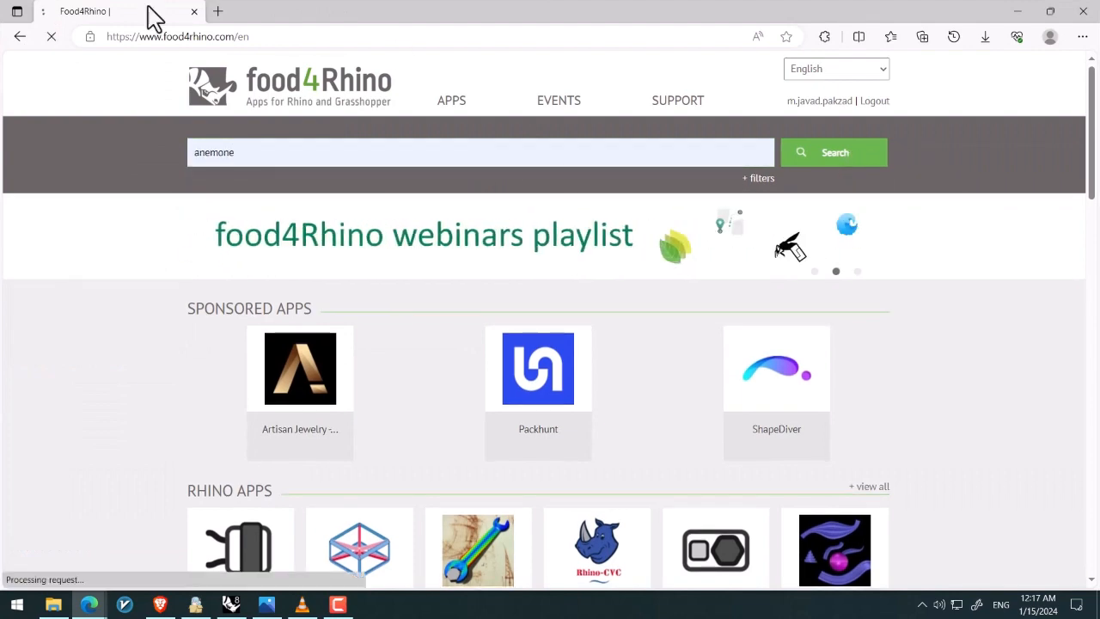
click(832, 151)
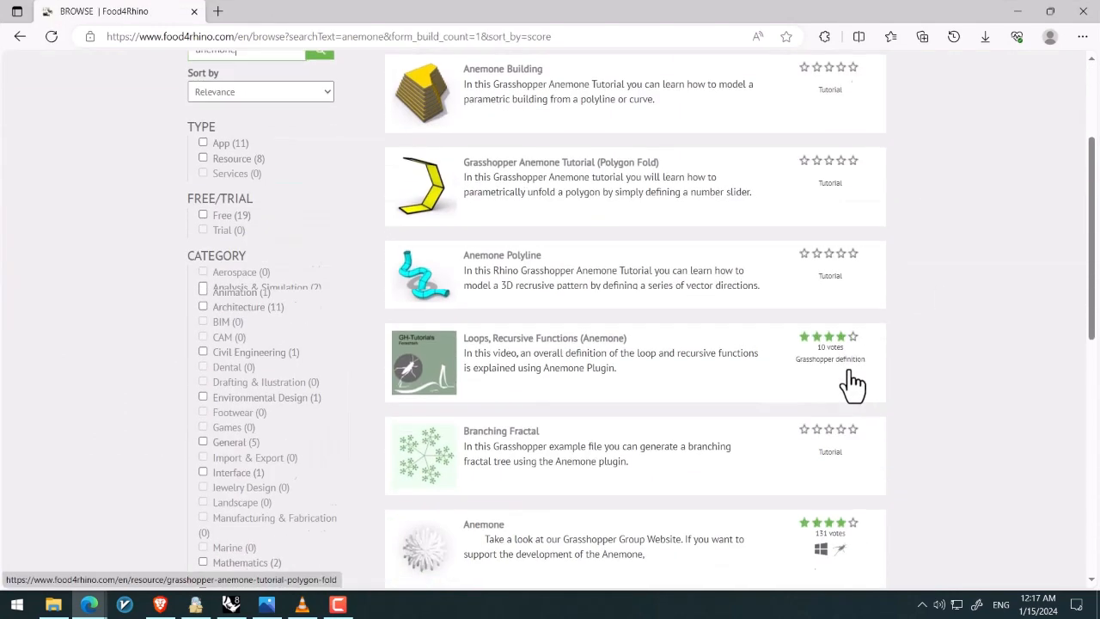
scroll(down, 3)
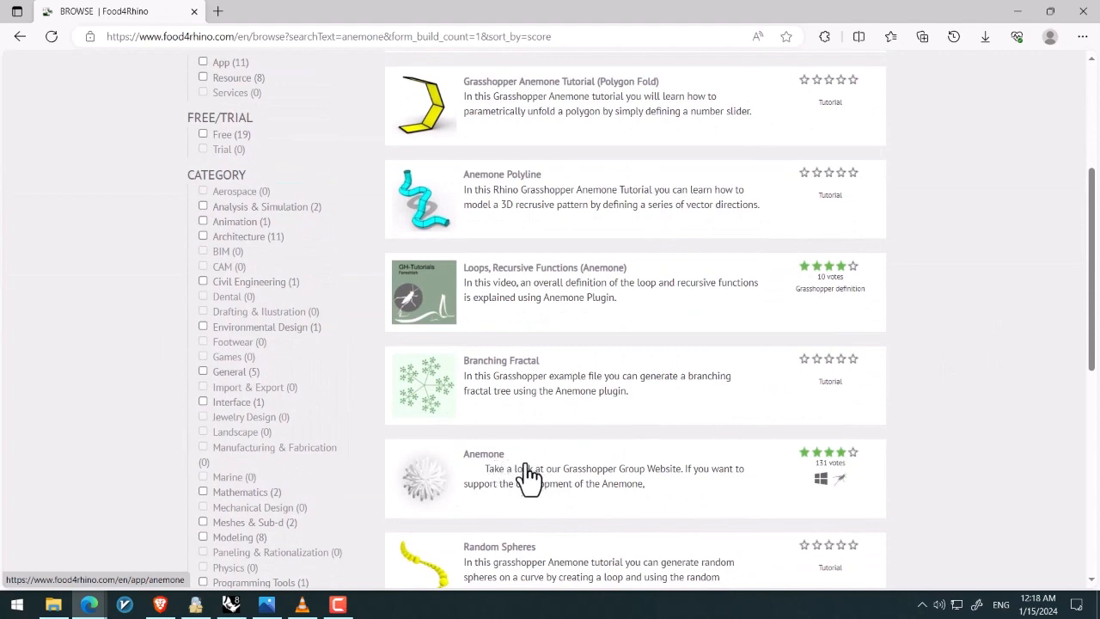
Open the Anemone plug-in page, then return to Grasshopper
click(484, 454)
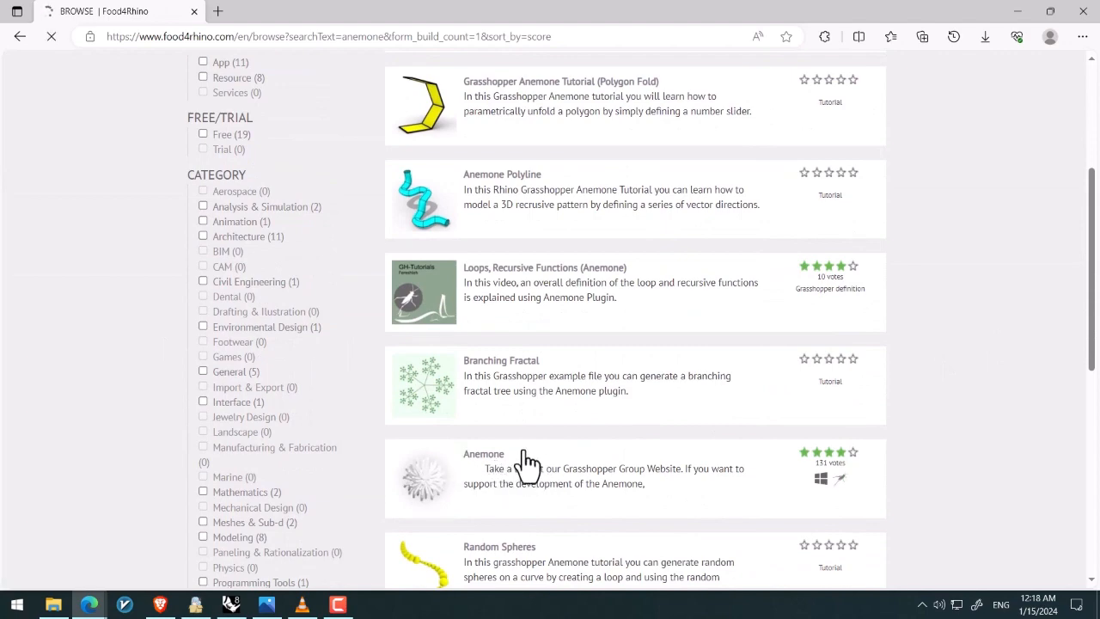
click(483, 454)
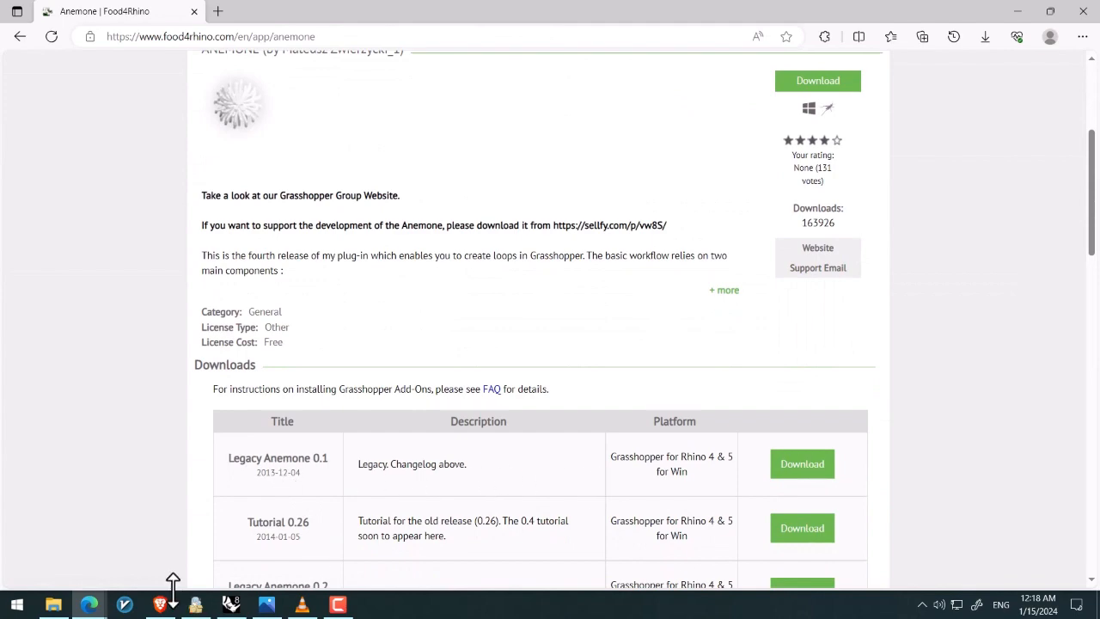
click(984, 36)
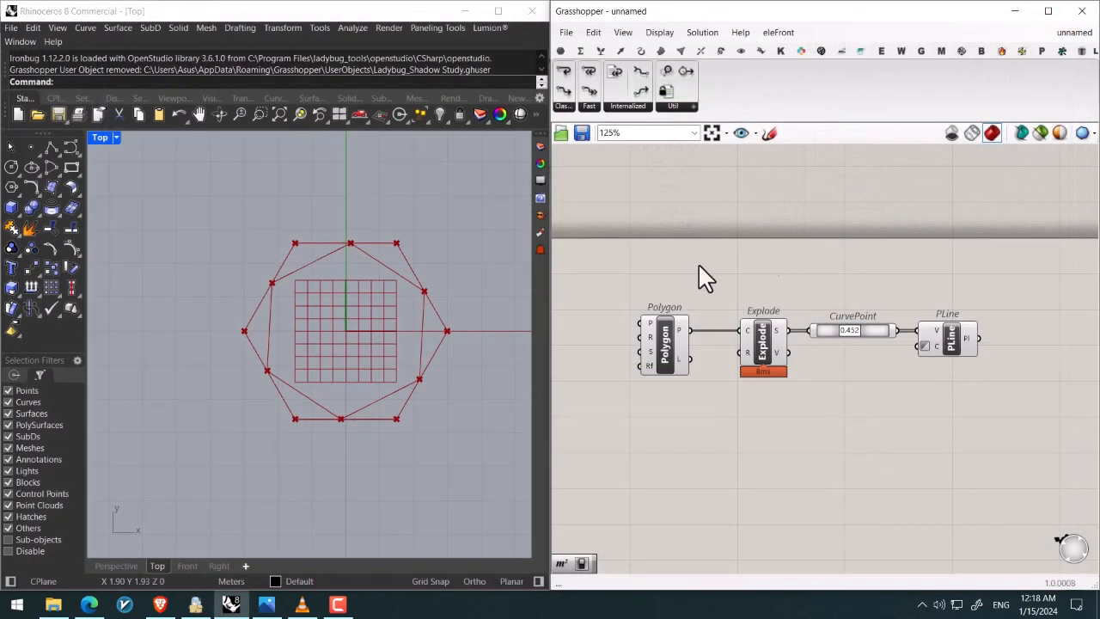
mouse_move(850, 243)
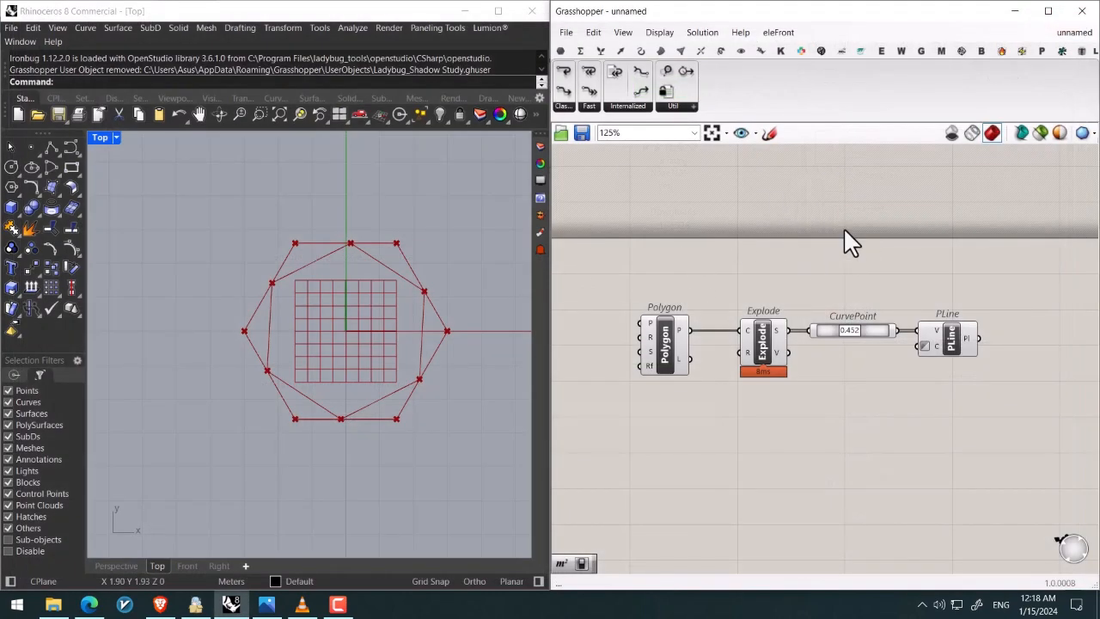
click(1048, 11)
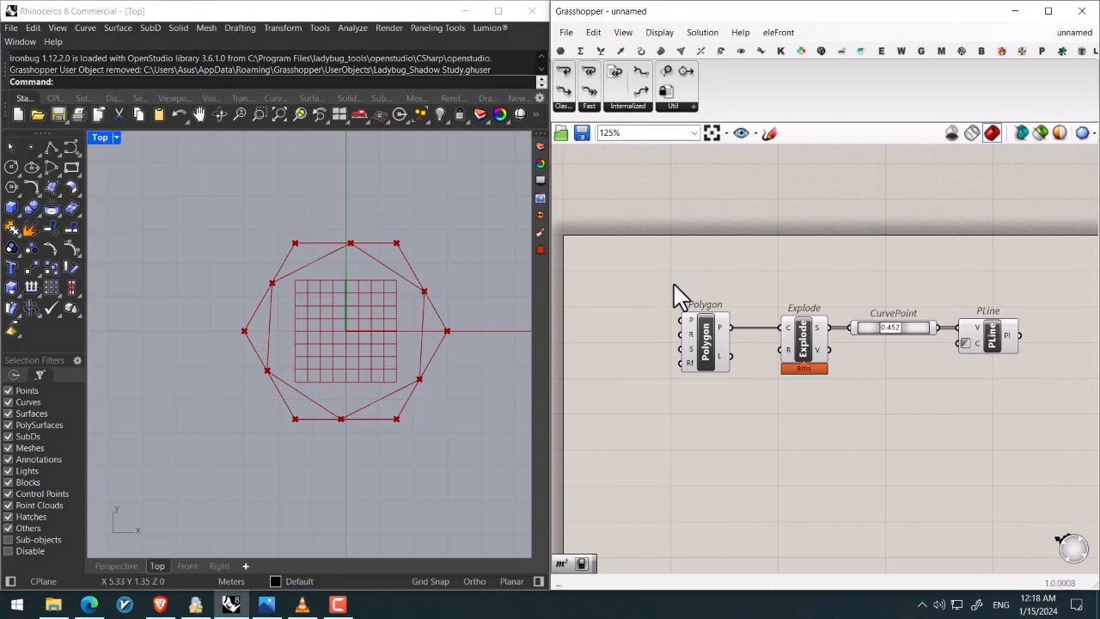
mouse_move(643, 258)
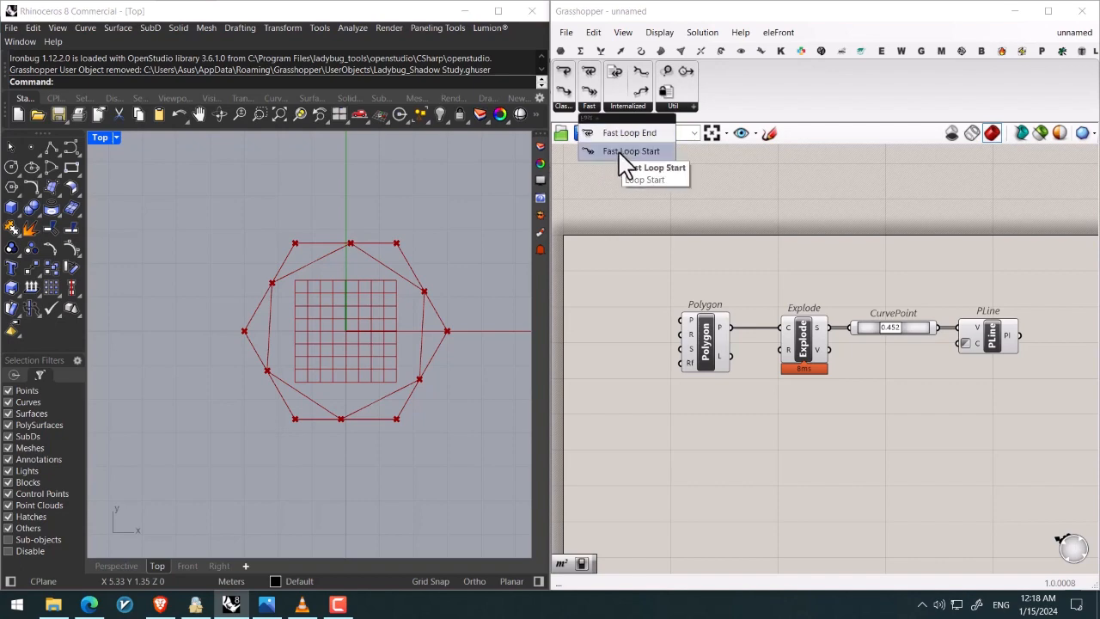
Place Anemone FastLoopStart/End and feed the Polygon into the loop's D0 input
click(630, 151)
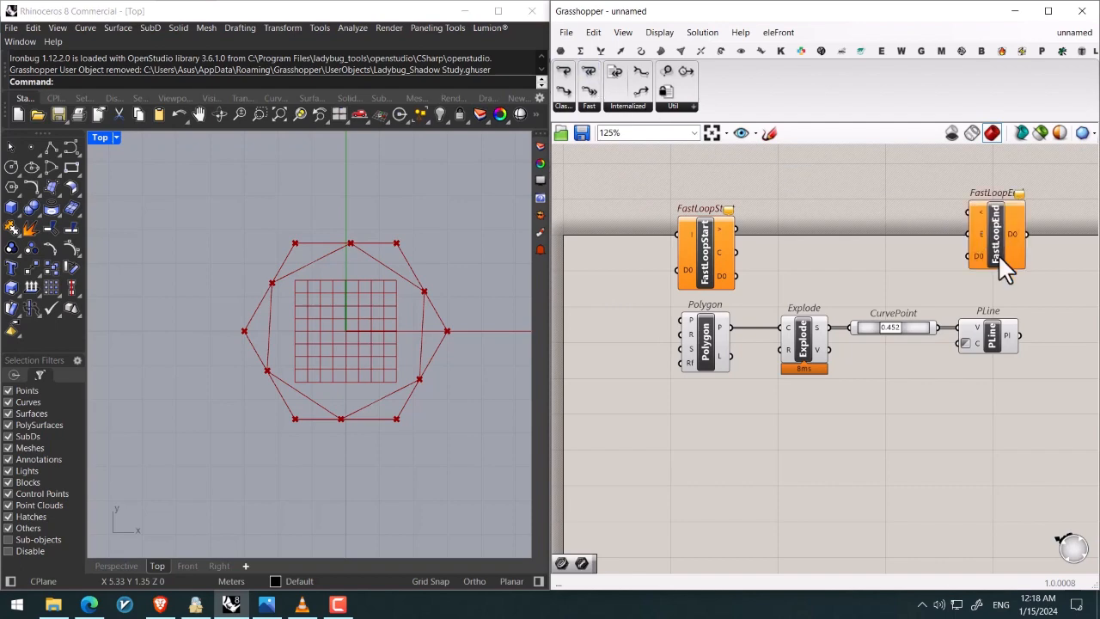
scroll(down, 3)
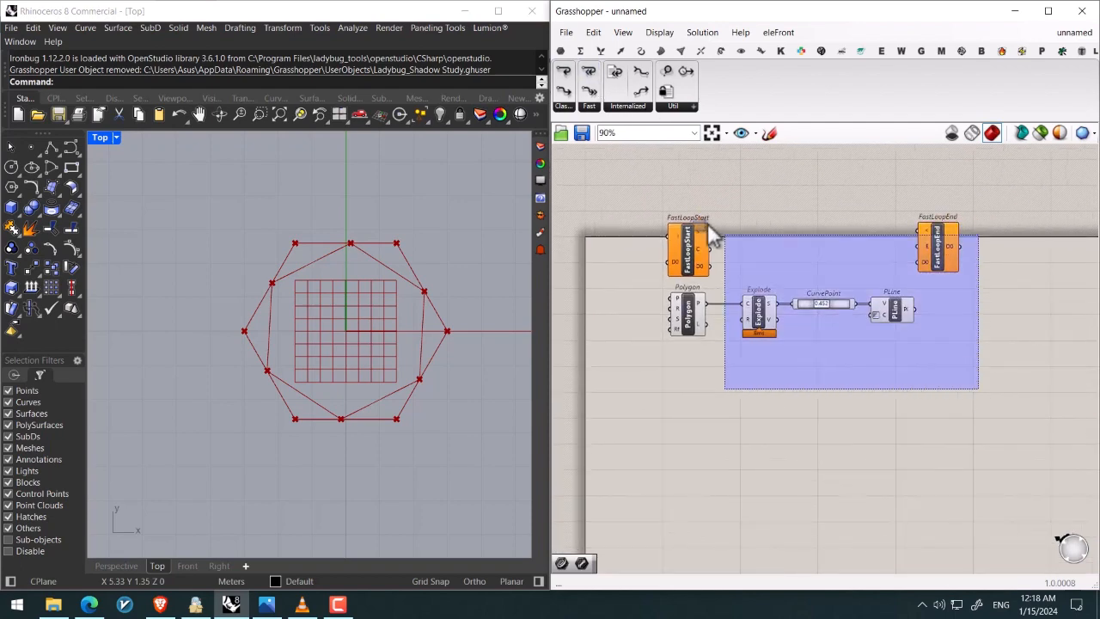
scroll(up, 3)
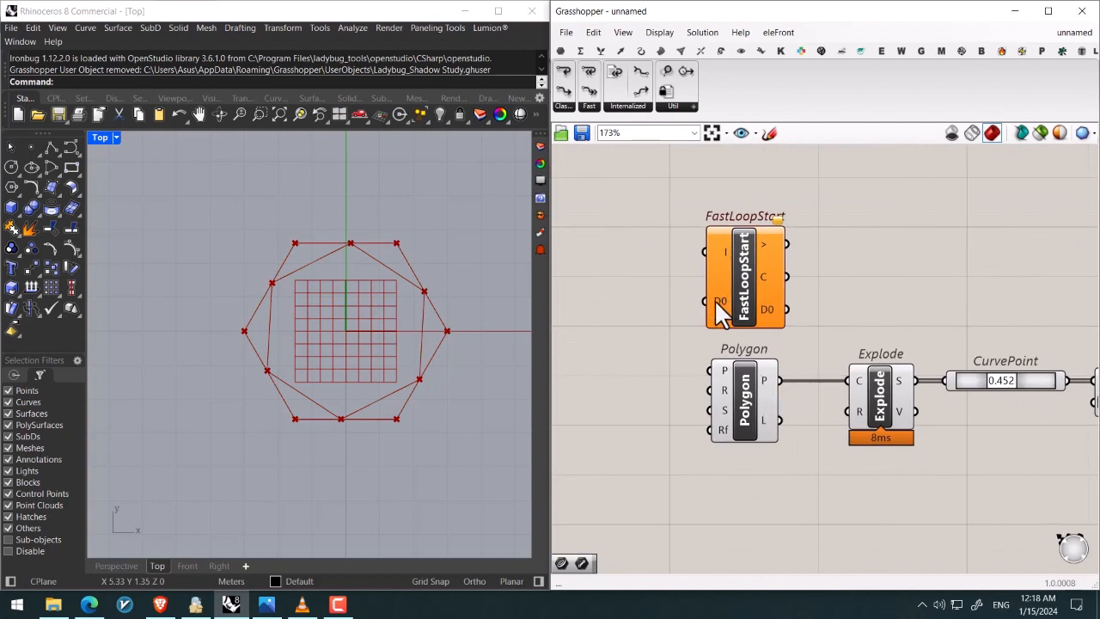
mouse_move(765, 412)
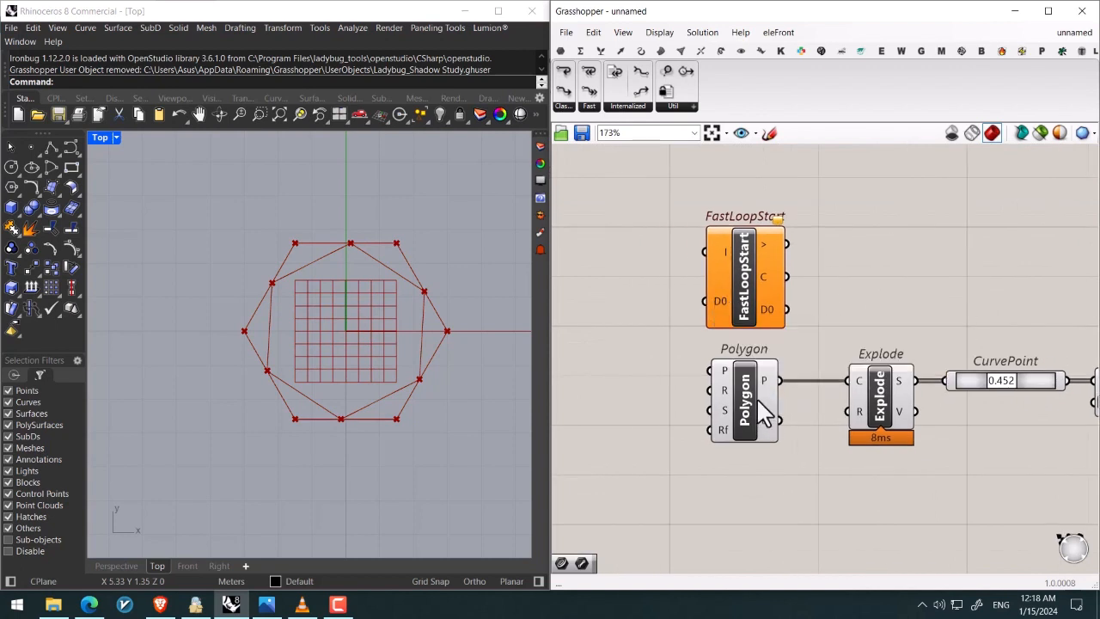
drag(743, 399, 604, 398)
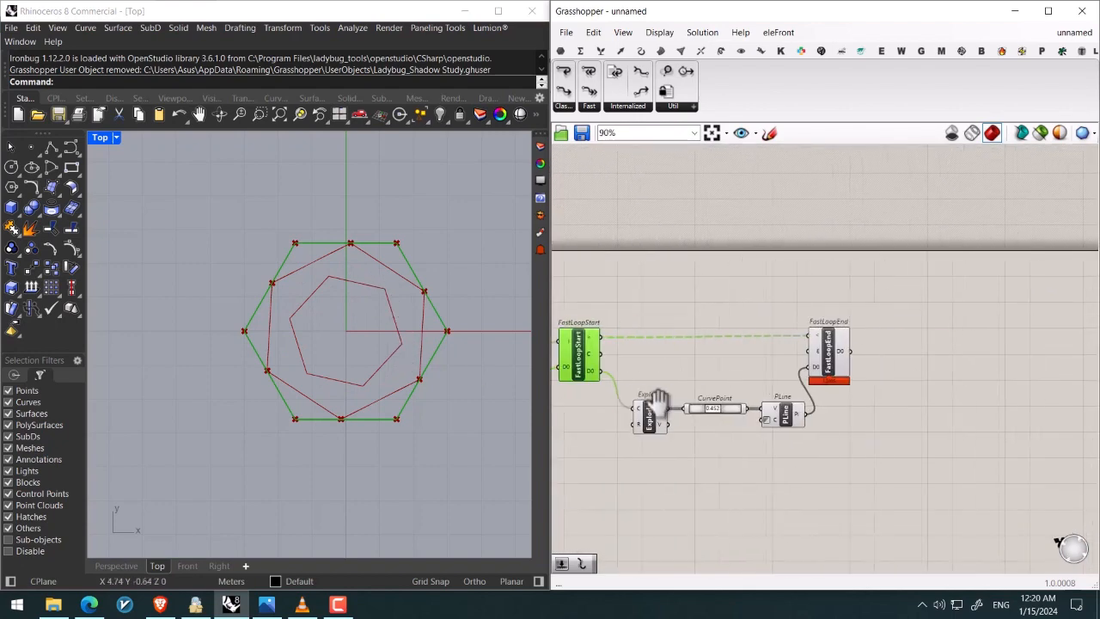
Route the Explode–CurvePoint–PLine chain through the loop with an Iterations slider at 3
scroll(up, 3)
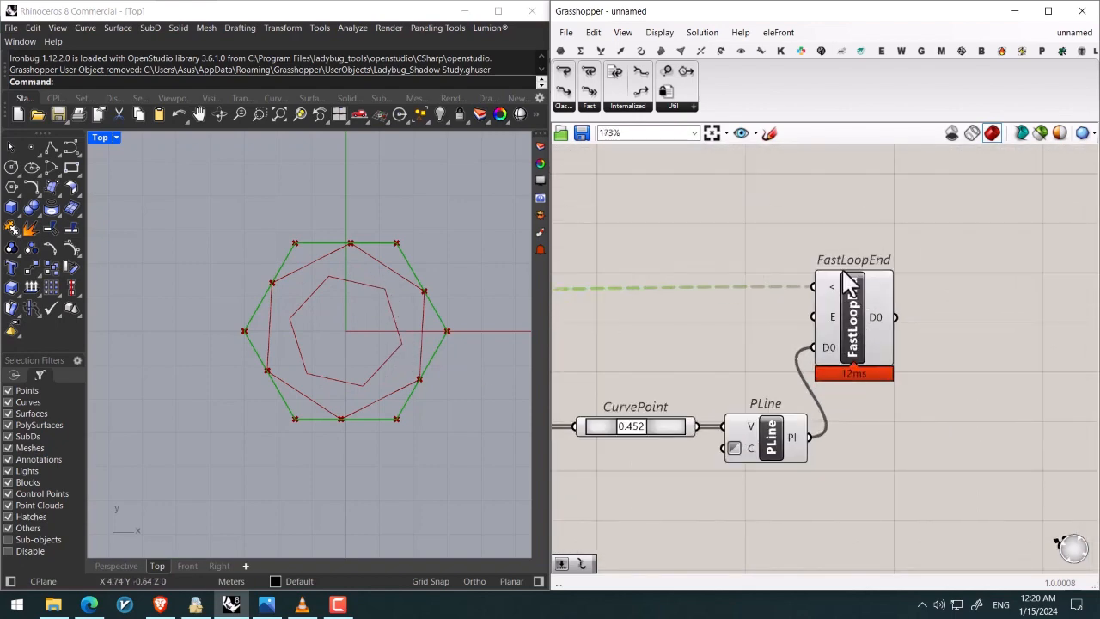
right_click(850, 309)
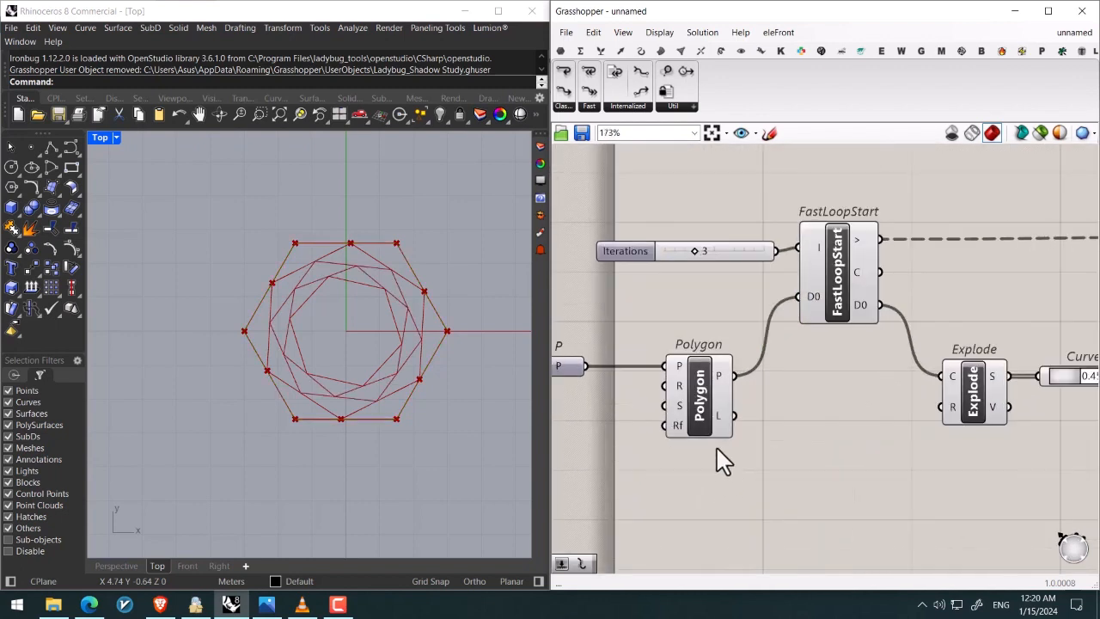
click(698, 395)
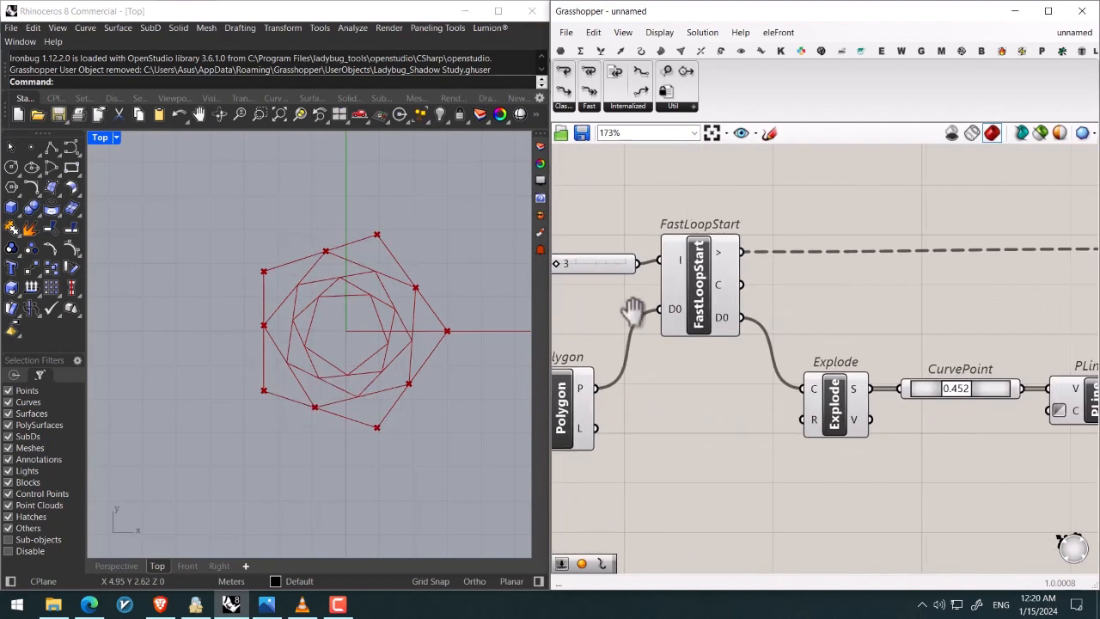
scroll(down, 3)
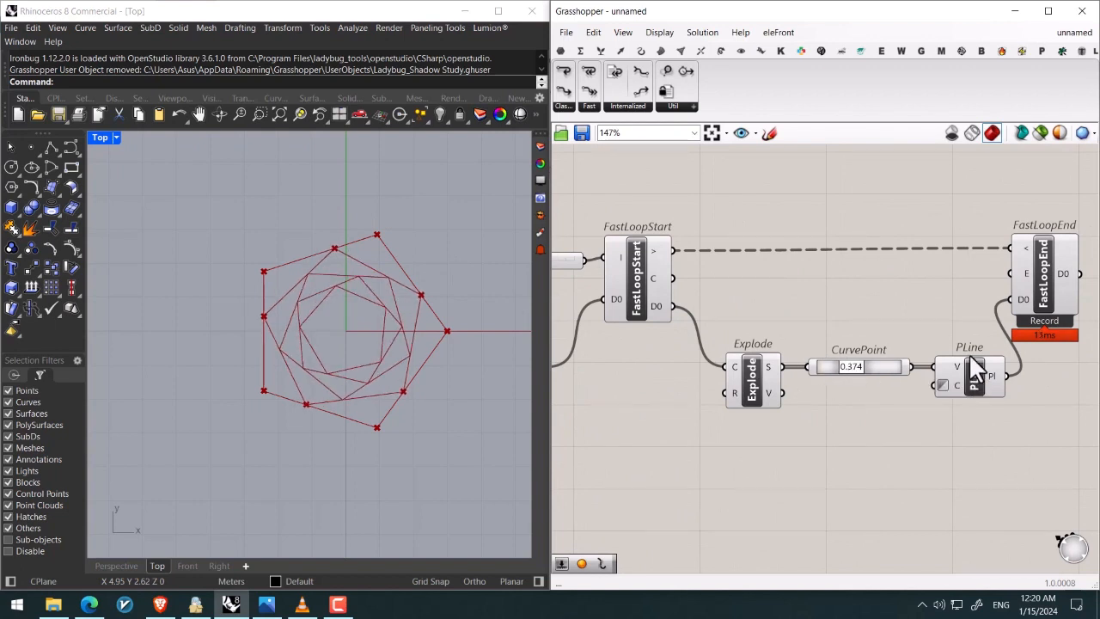
mouse_move(737, 396)
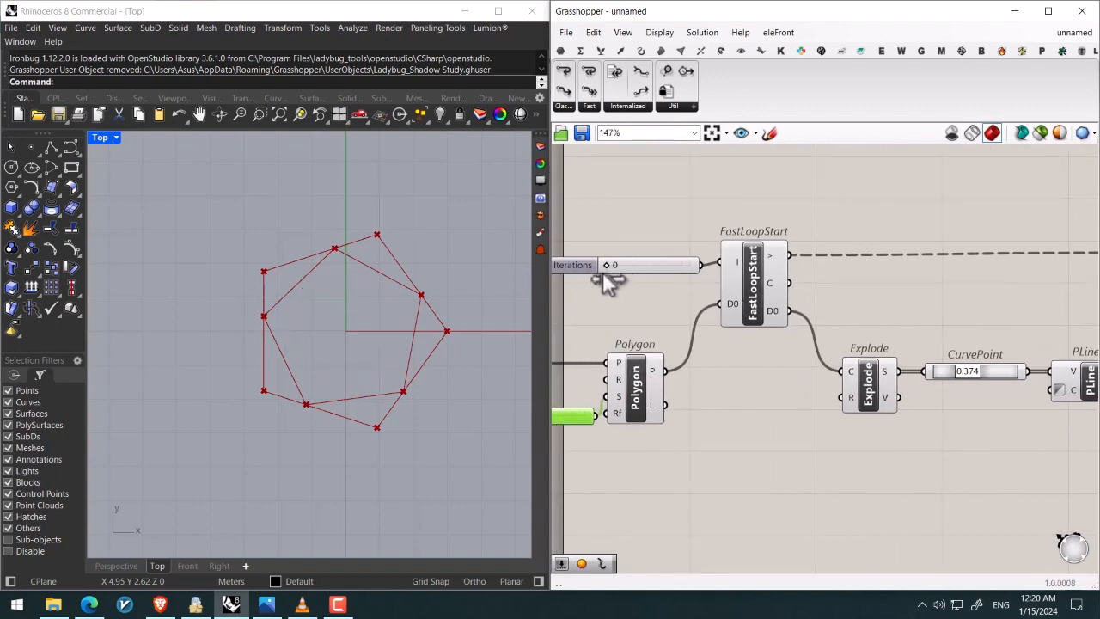
mouse_move(598, 258)
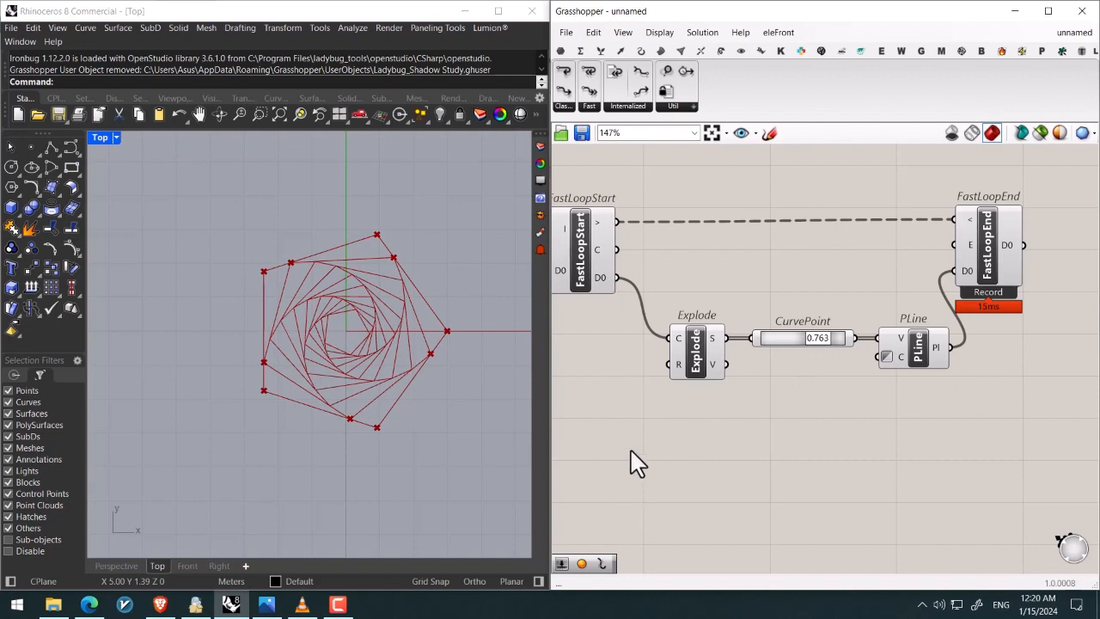
mouse_move(180, 541)
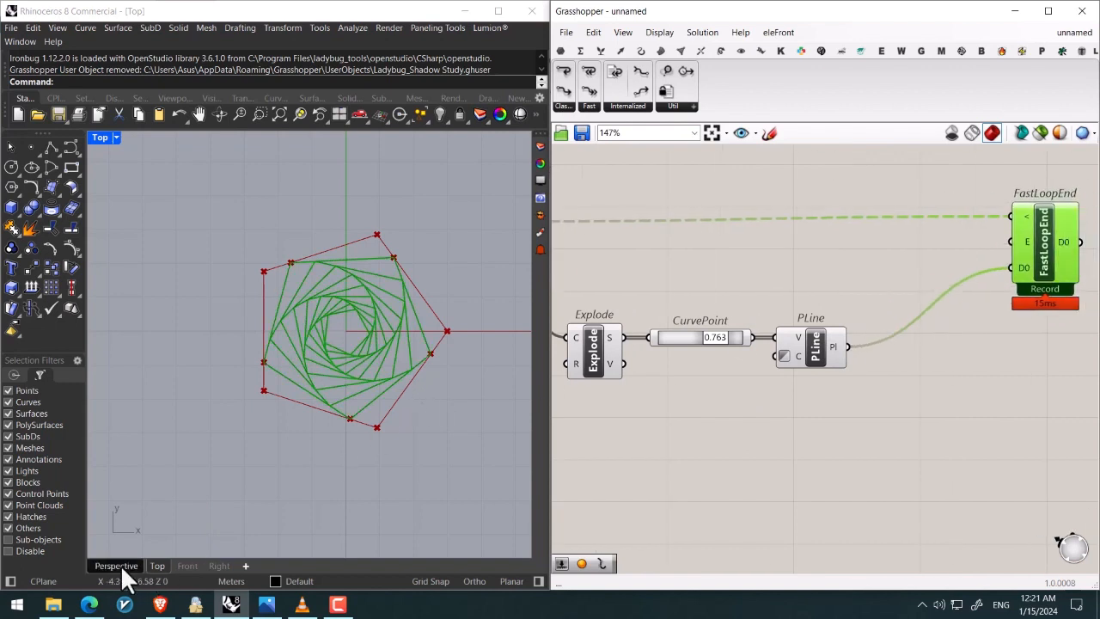
Move each looped polyline up in Z with a factor slider, viewed in perspective
click(117, 566)
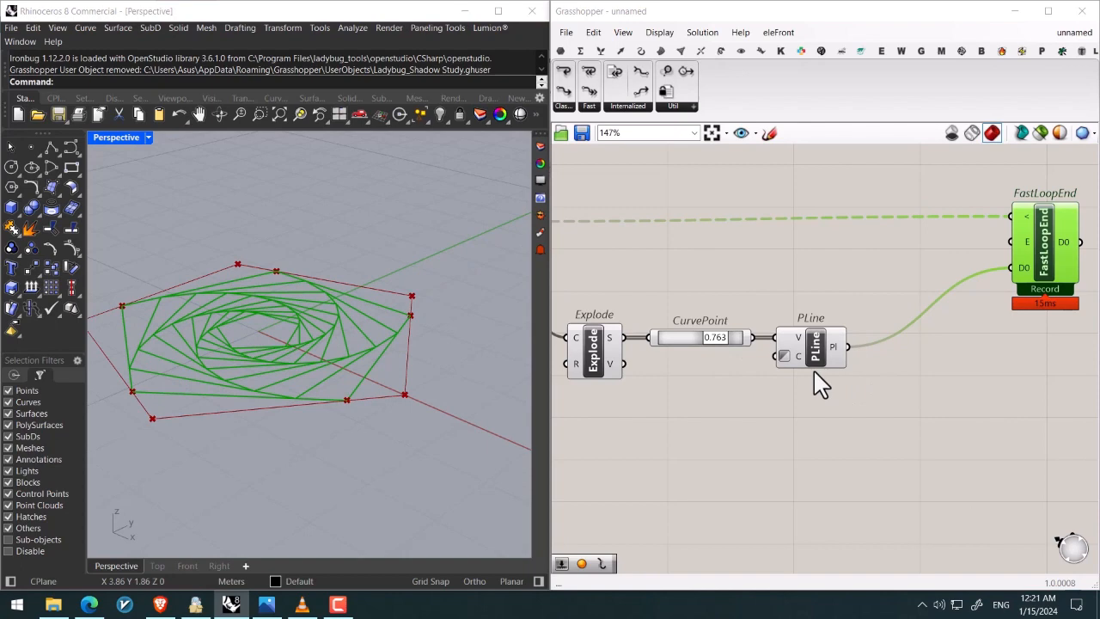
double_click(893, 356)
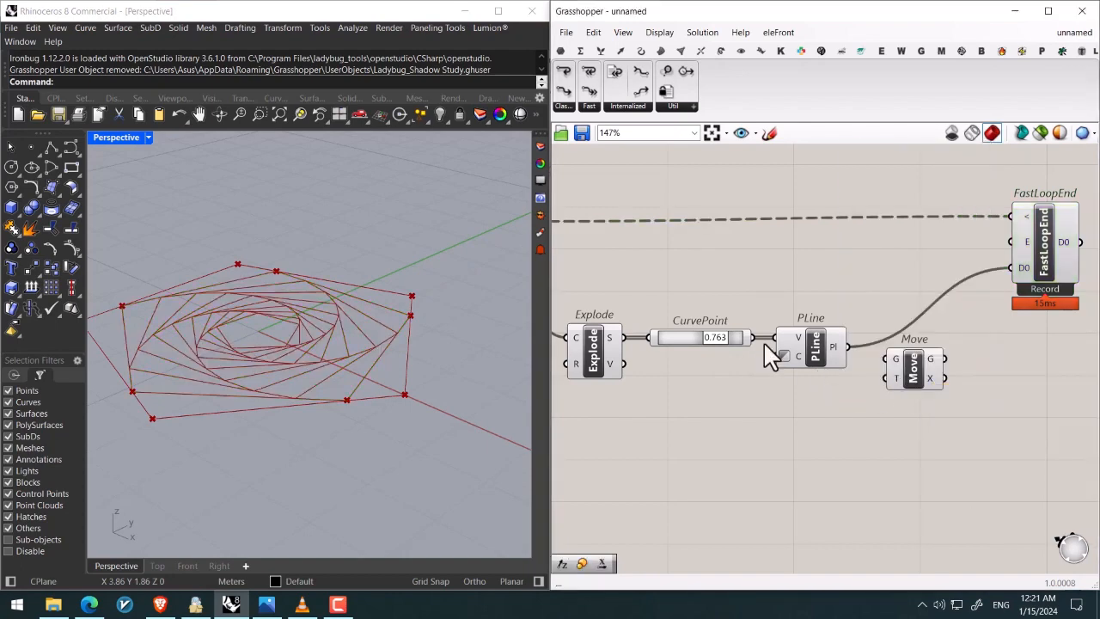
click(811, 347)
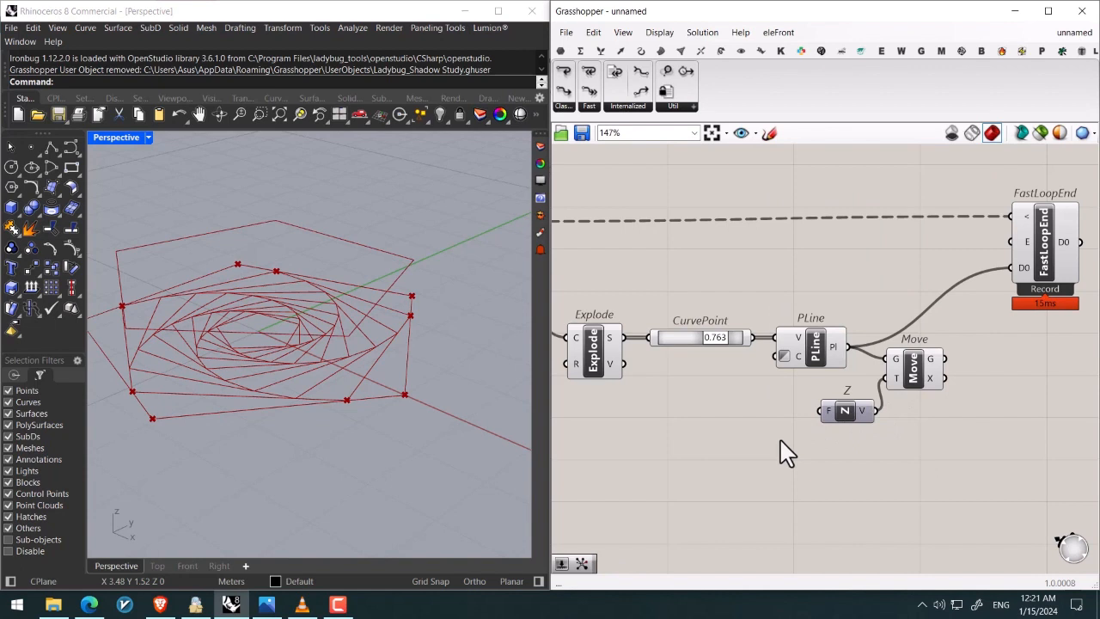
double_click(781, 453)
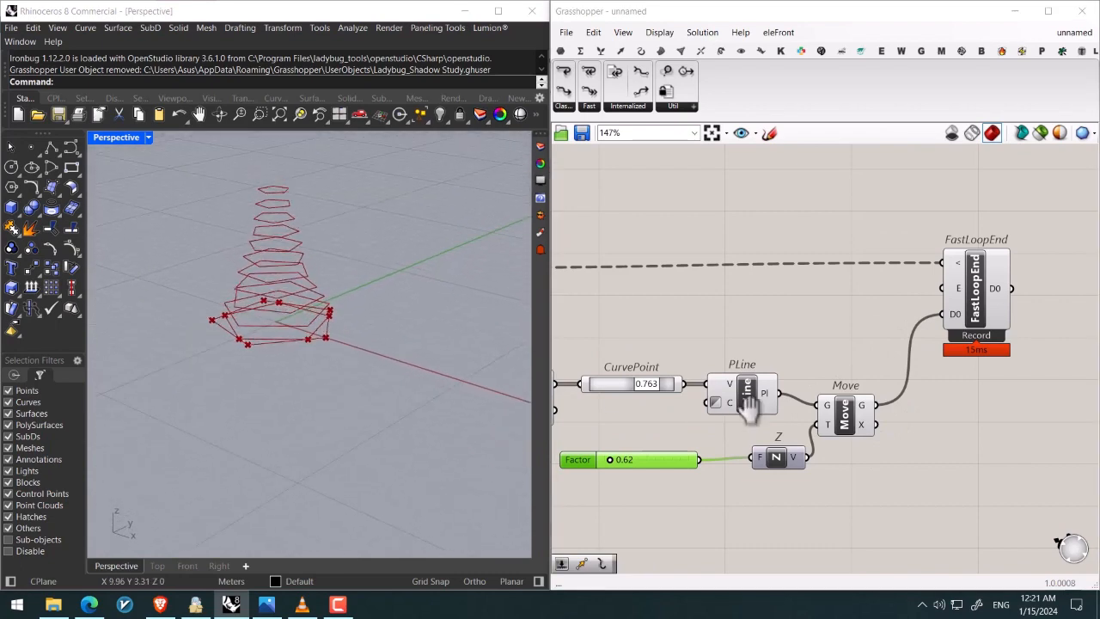
scroll(up, 3)
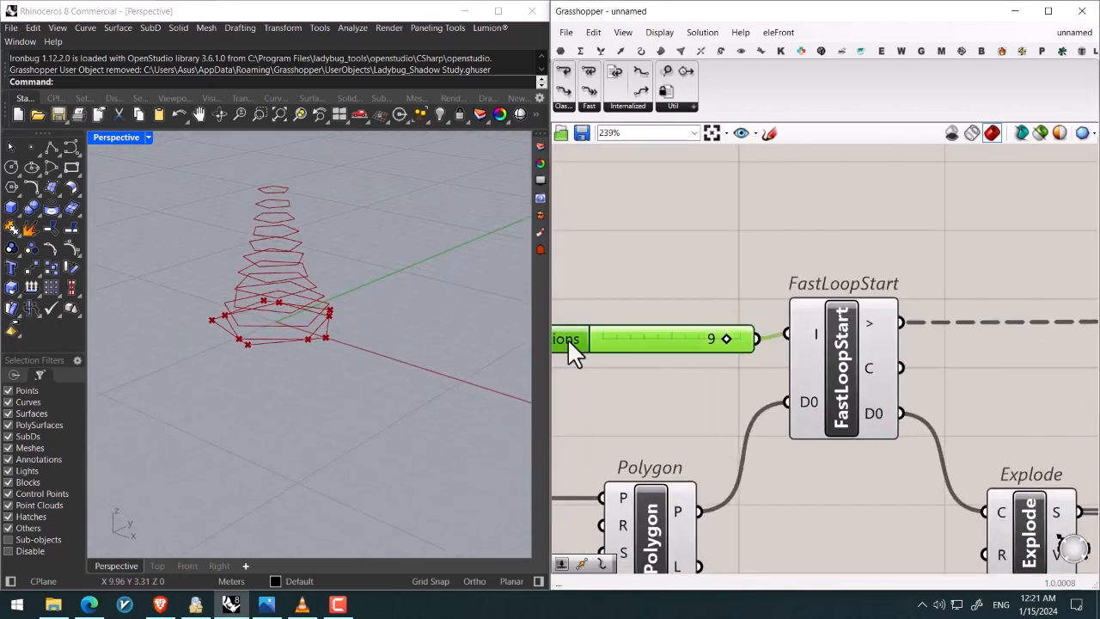
Raise the Iterations slider's range and set the loop to 12 stacked rings
double_click(653, 337)
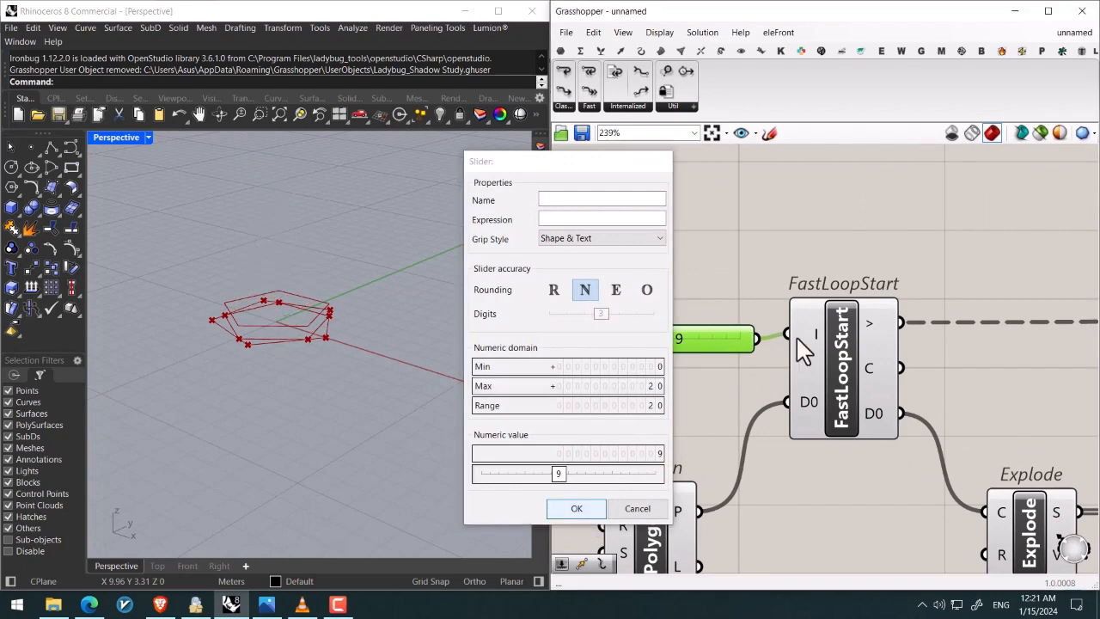
click(577, 509)
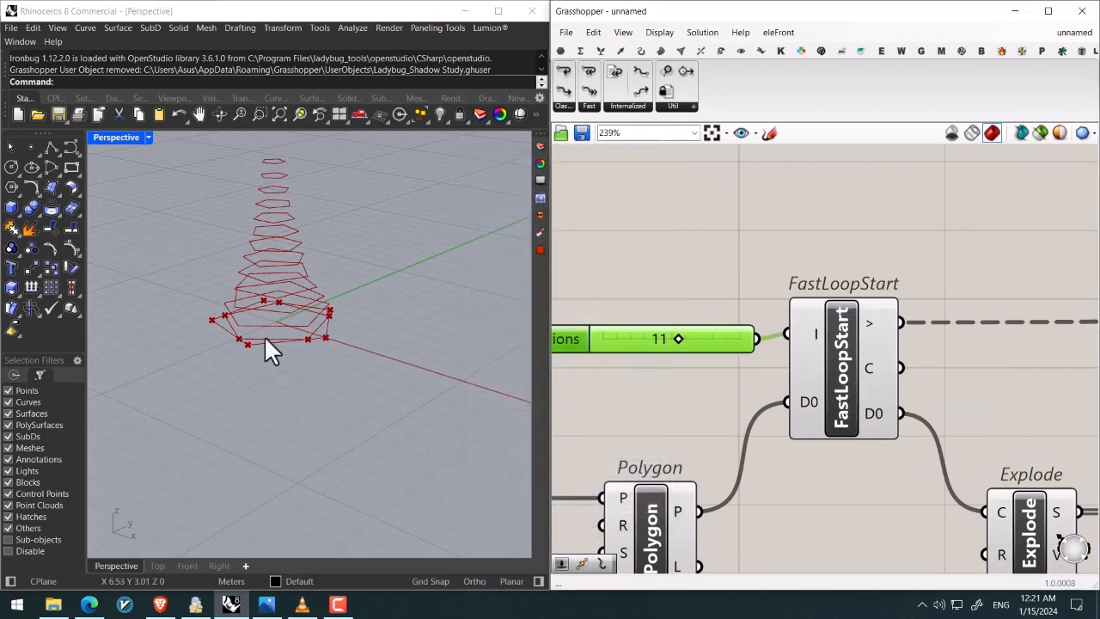
drag(677, 336, 658, 350)
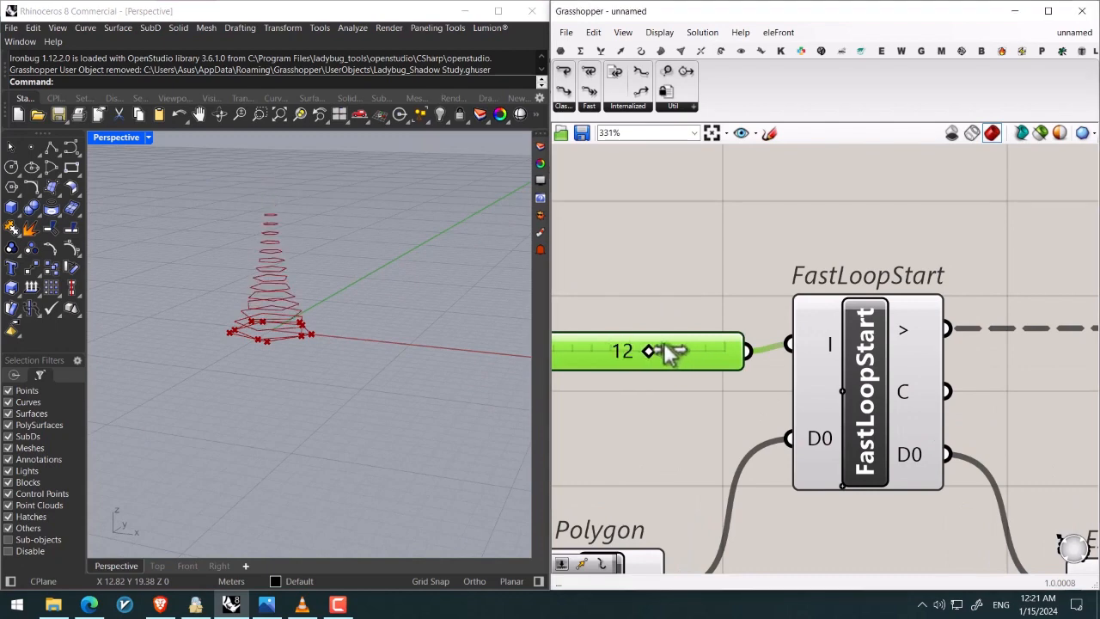
scroll(down, 3)
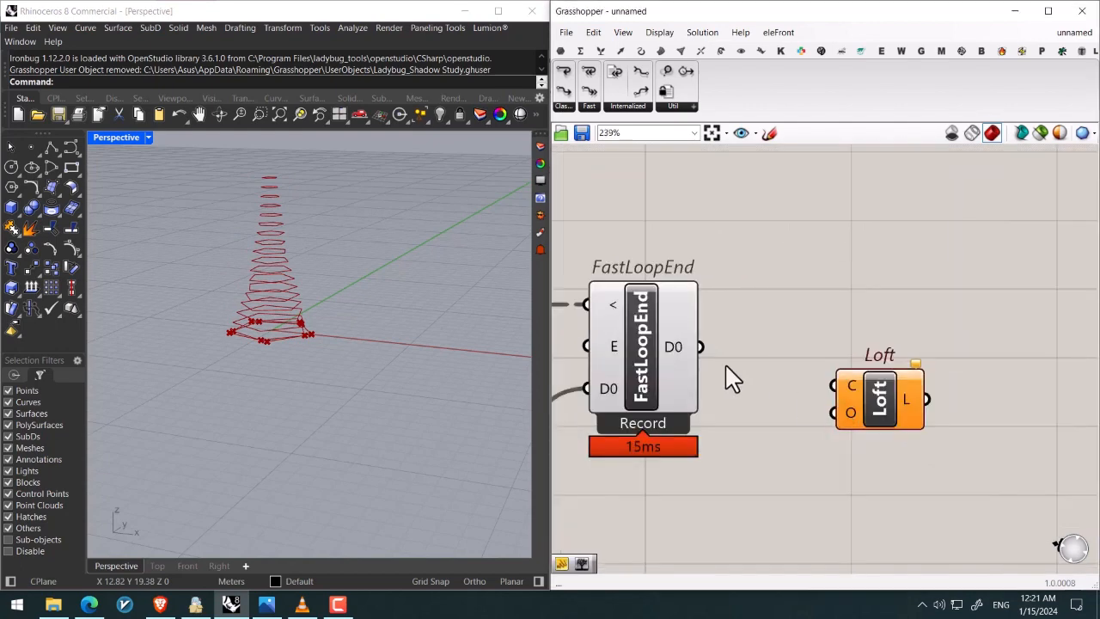
Flatten the Loft's curve input so the merged base polygon and loop rings loft as one list
scroll(up, 3)
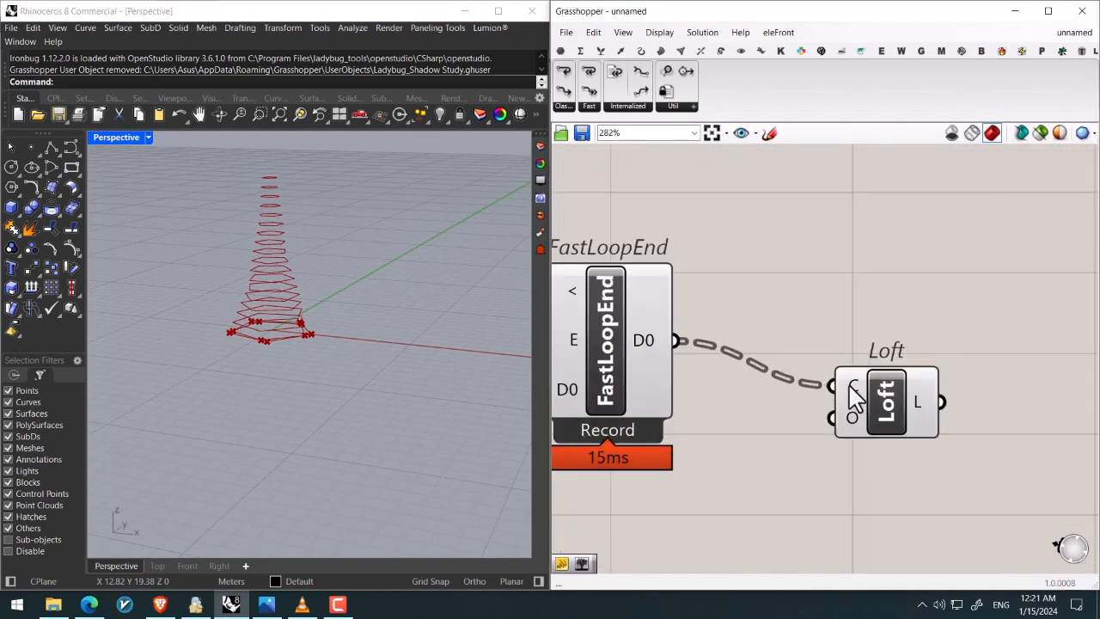
right_click(840, 387)
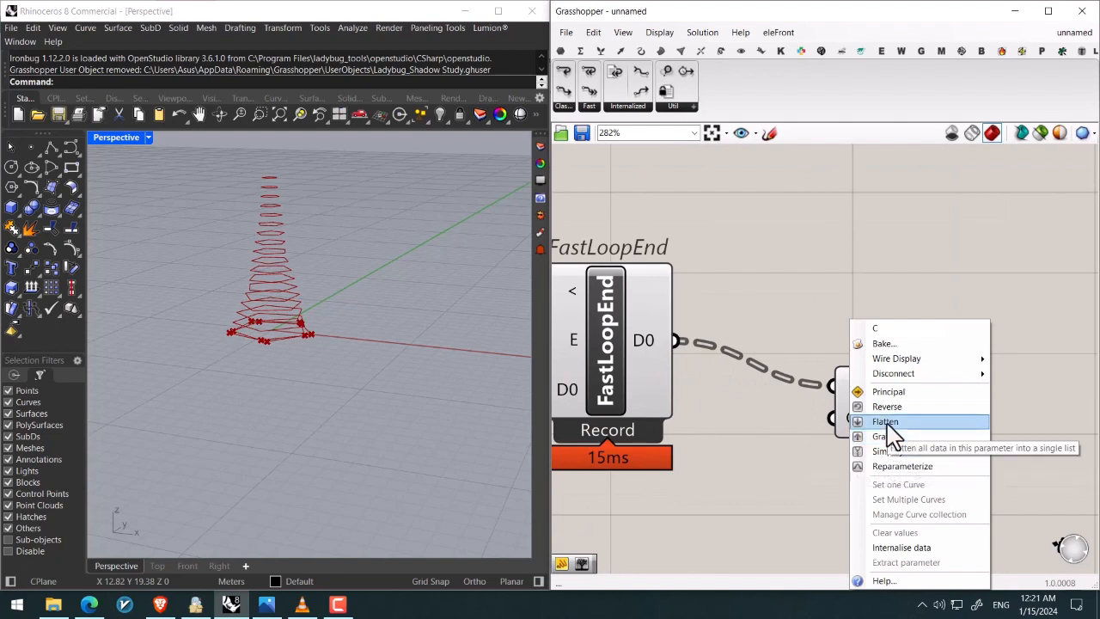
click(883, 421)
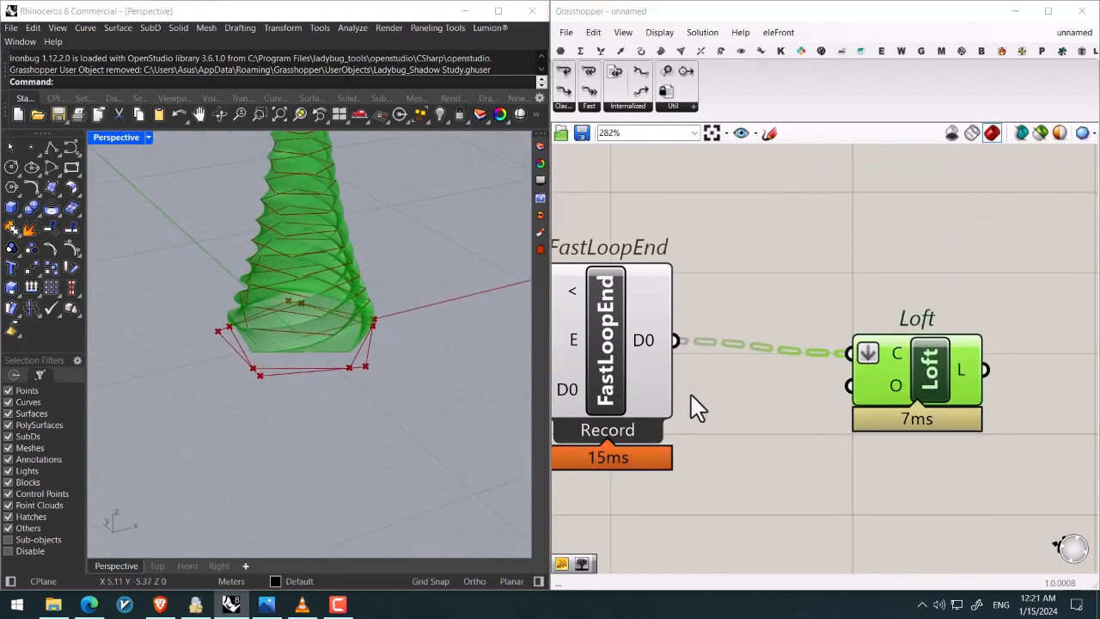
scroll(down, 3)
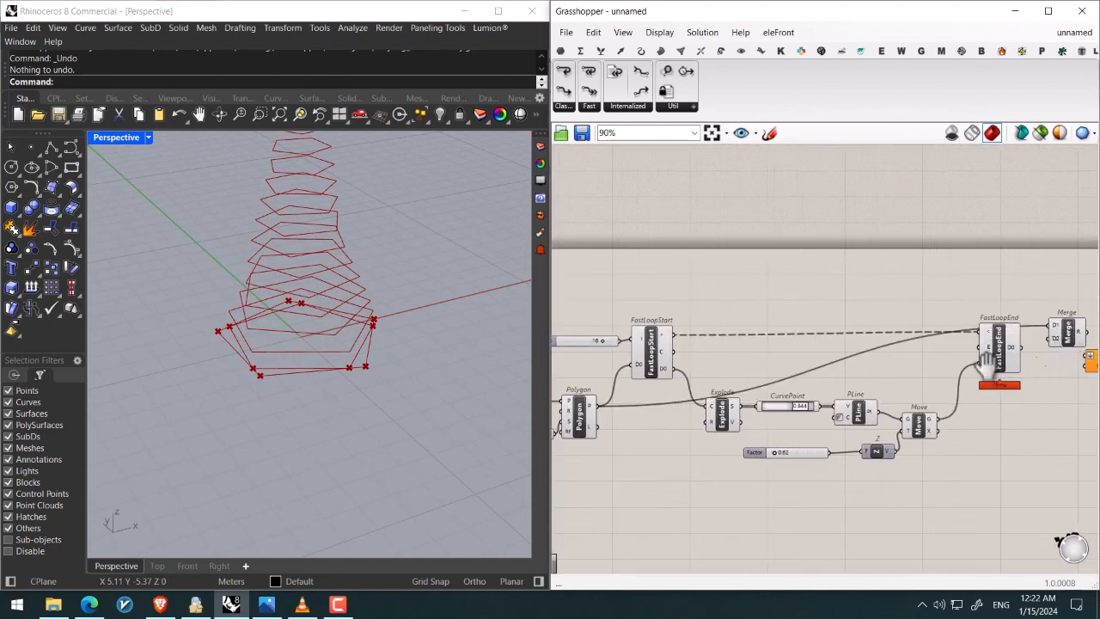
scroll(up, 3)
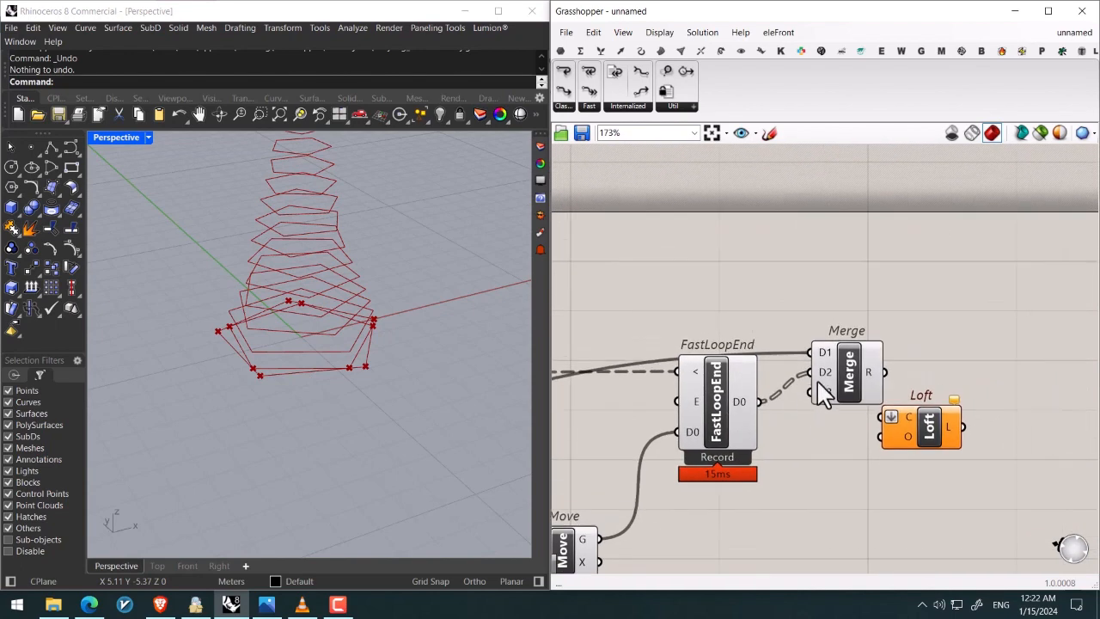
scroll(up, 3)
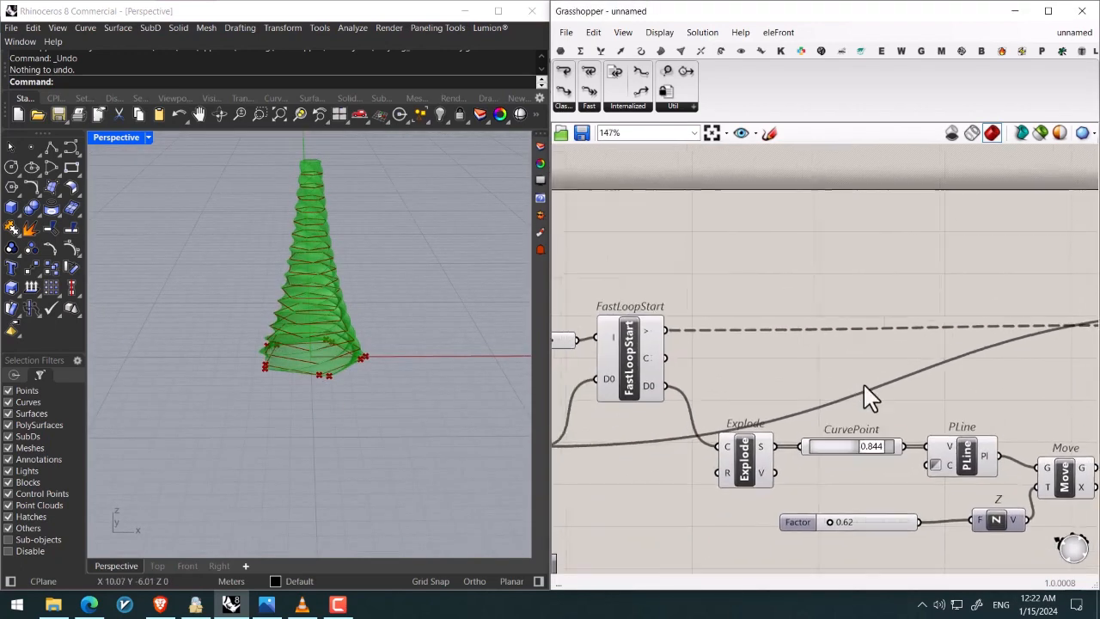
scroll(up, 3)
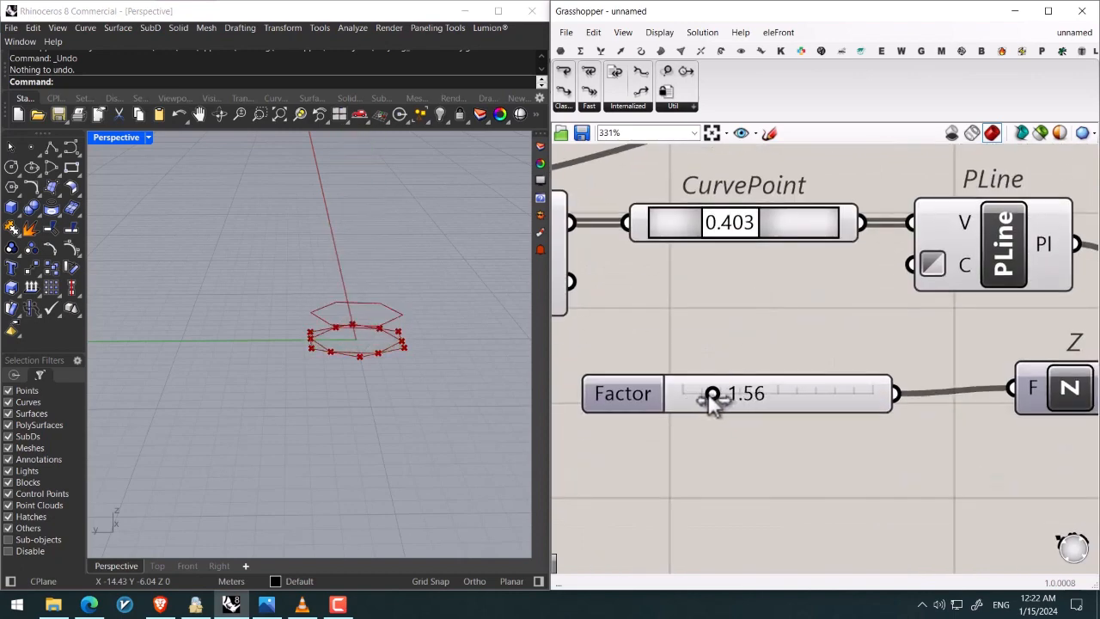
Tune the Factor slider so the lofted tower rises and twists upward
drag(711, 394, 687, 372)
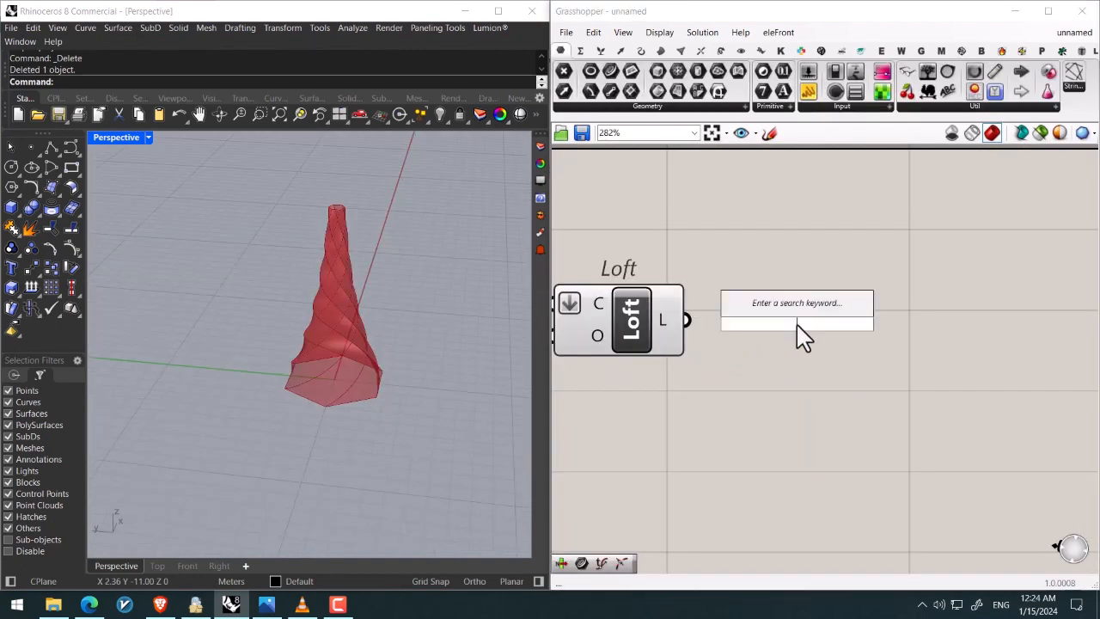
Add Deconstruct Brep and LunchBox Quads to panel the lofted tower's faces
text(deco)
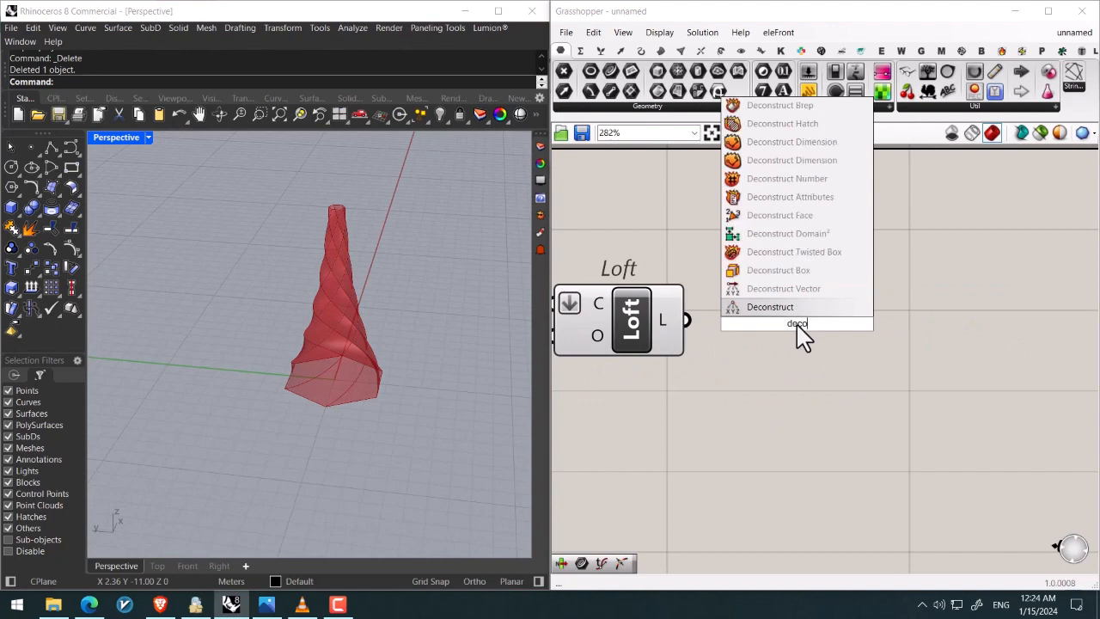
click(780, 105)
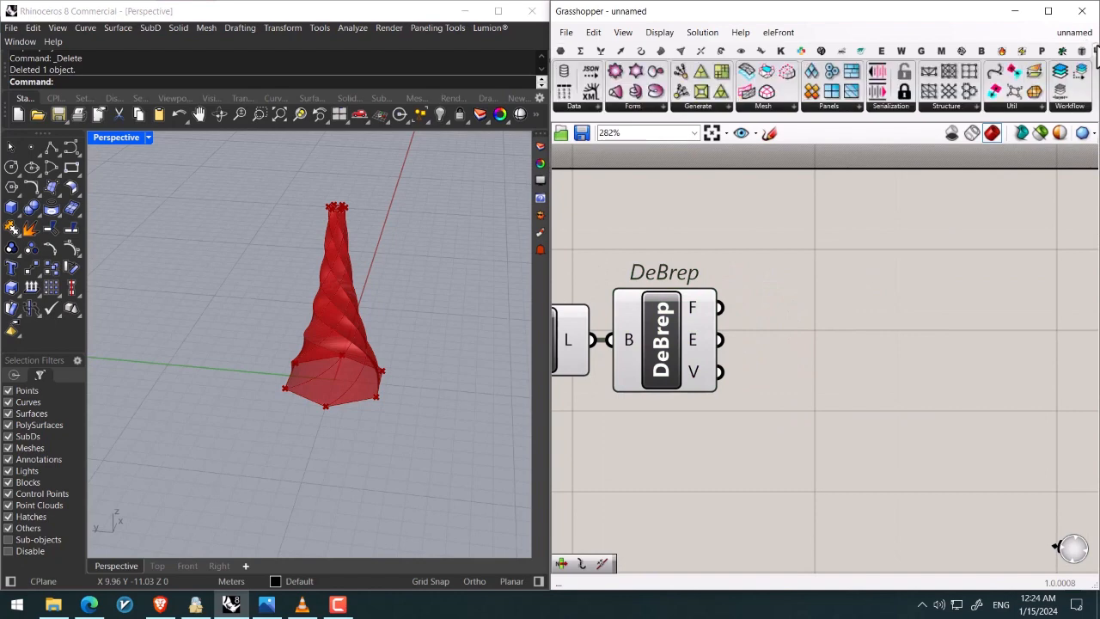
click(867, 359)
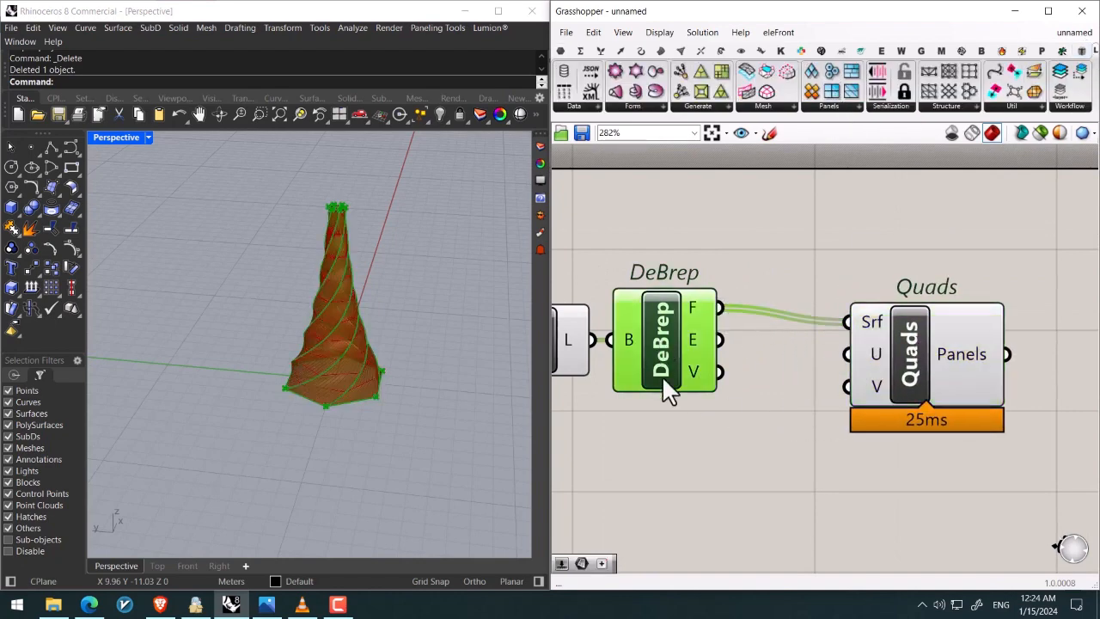
Attach U and V Divisions sliders to Quads and tune the U count
scroll(down, 3)
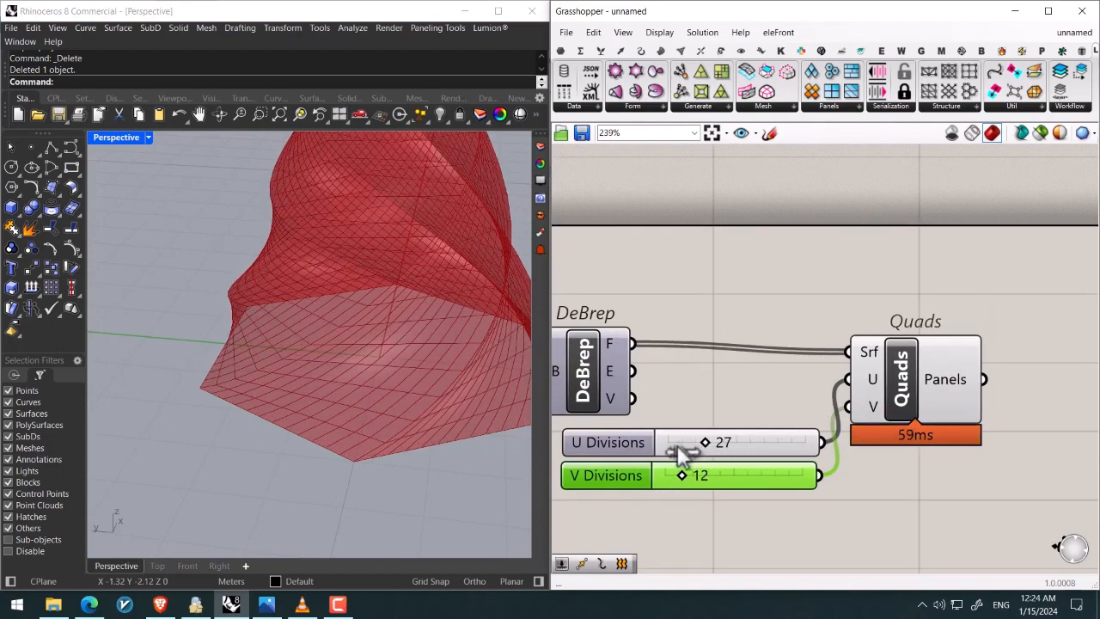
drag(729, 441, 672, 441)
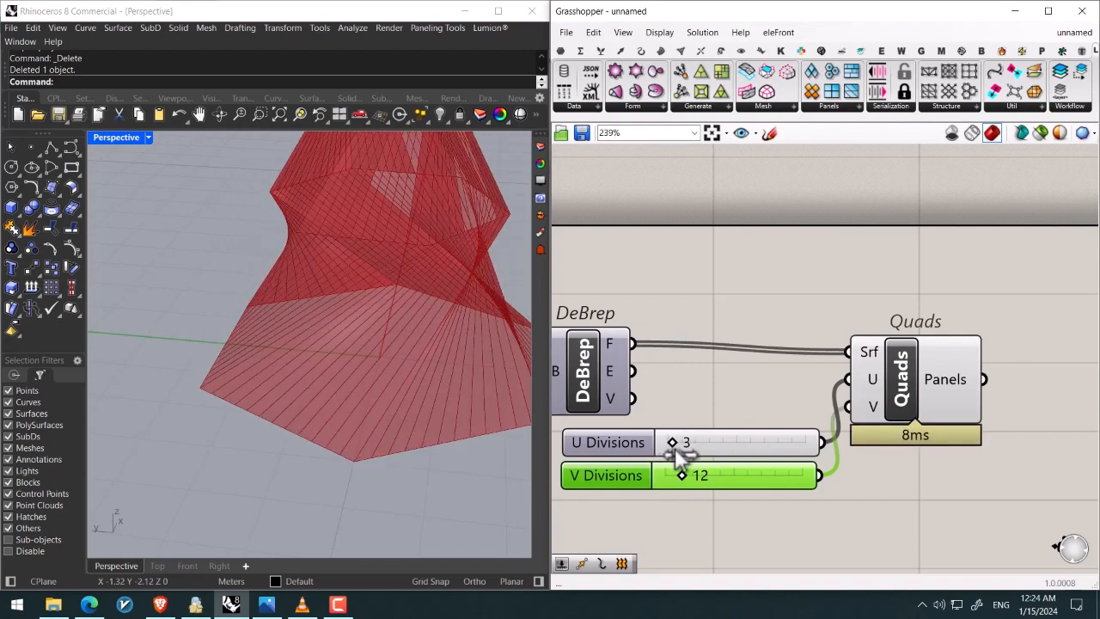
drag(672, 441, 694, 442)
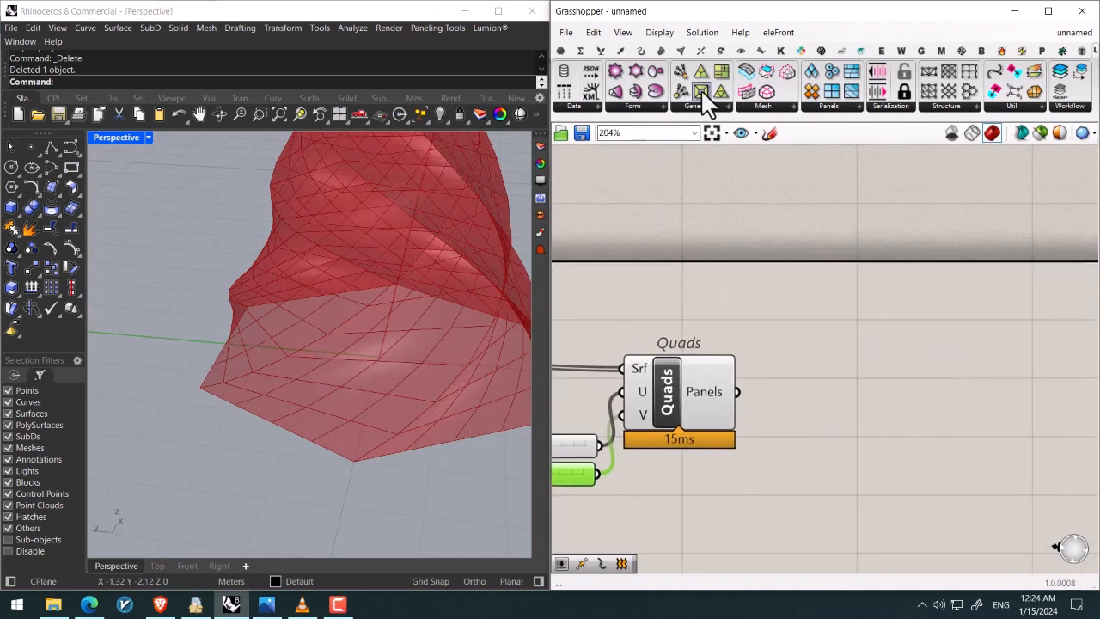
Add LunchBox Frame and Custom Preview components with Colour Swatches
click(701, 89)
text(cpre)
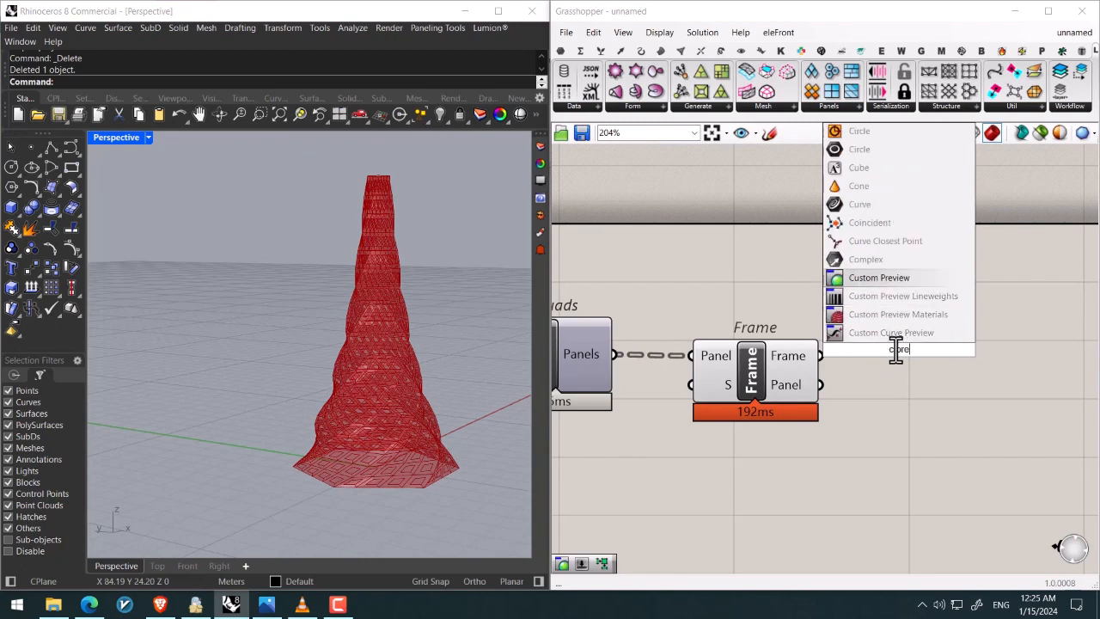
click(880, 277)
text(swa)
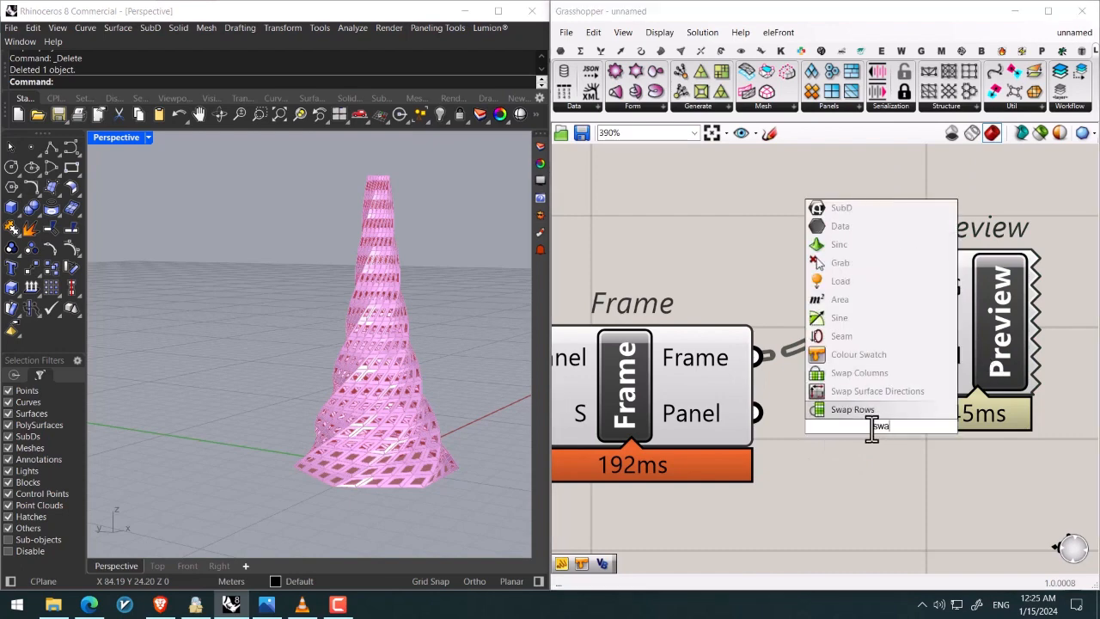
click(857, 354)
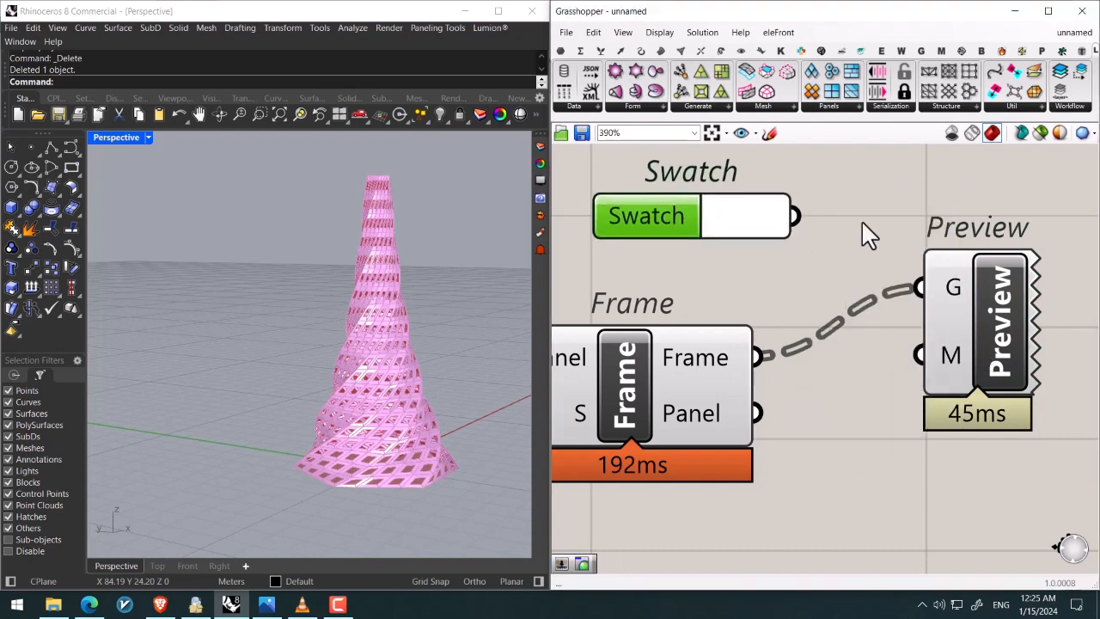
click(746, 216)
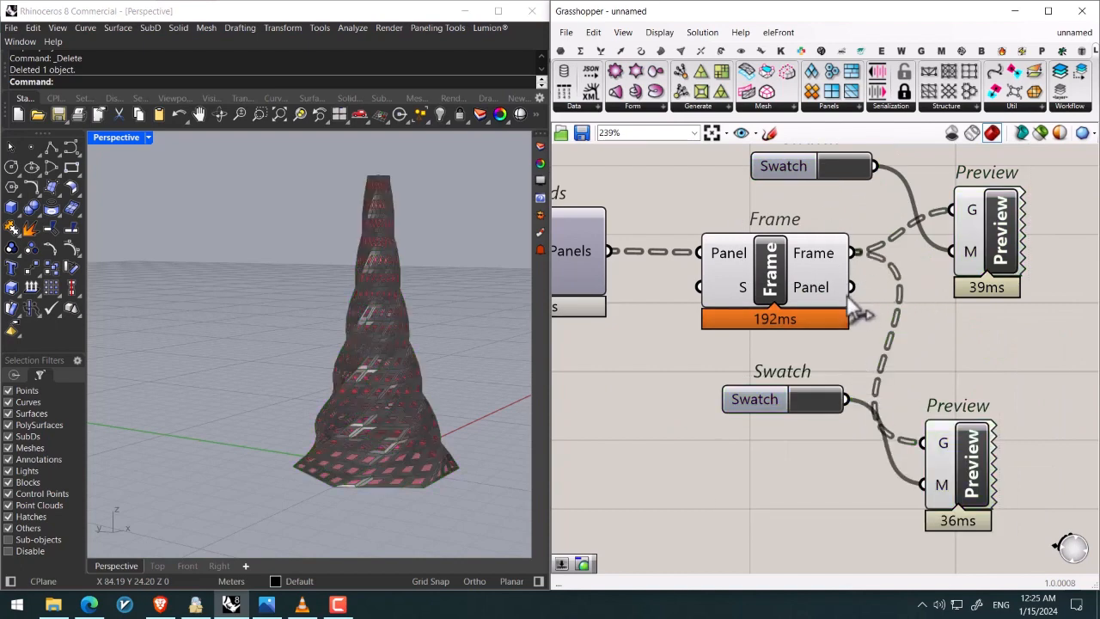
Pick a teal colour for the panels and raise the loop to 14 iterations
click(754, 398)
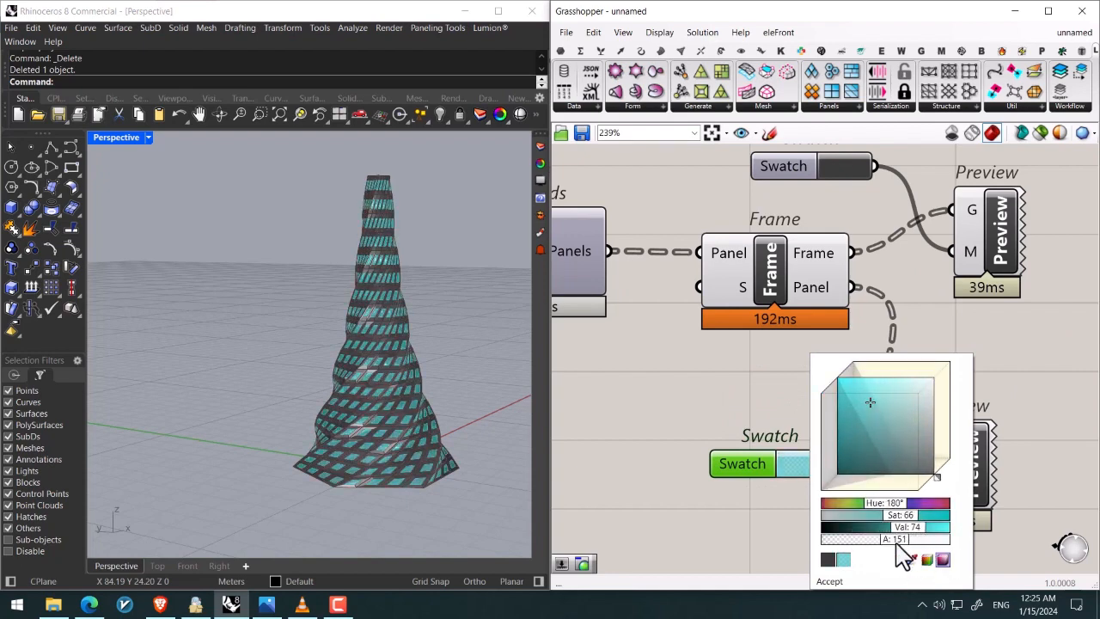
click(828, 580)
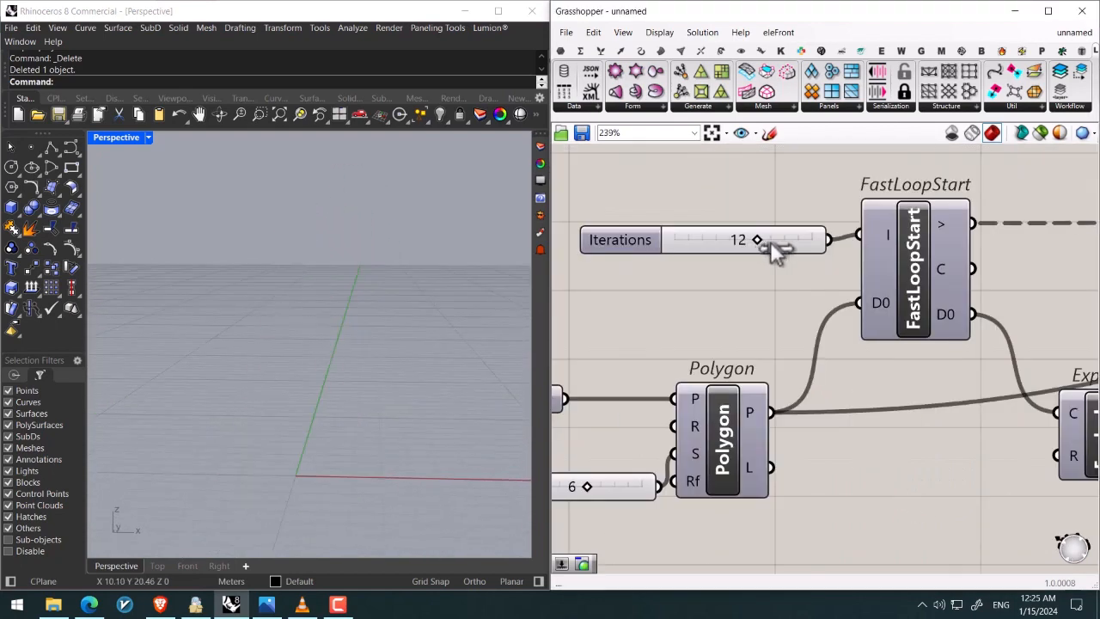
drag(756, 241, 769, 241)
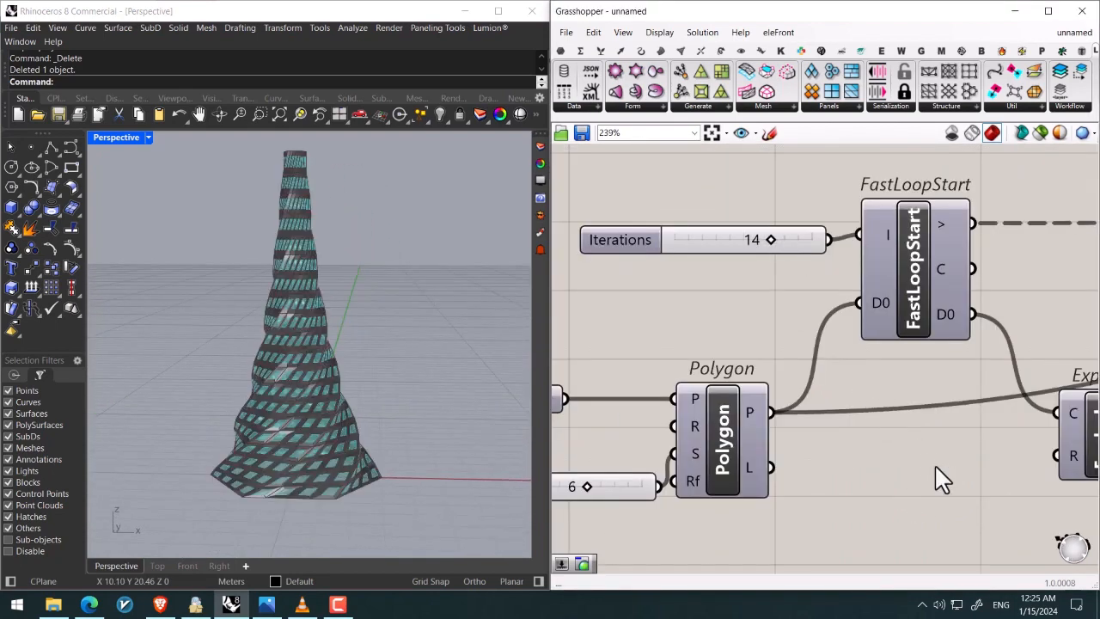
scroll(down, 3)
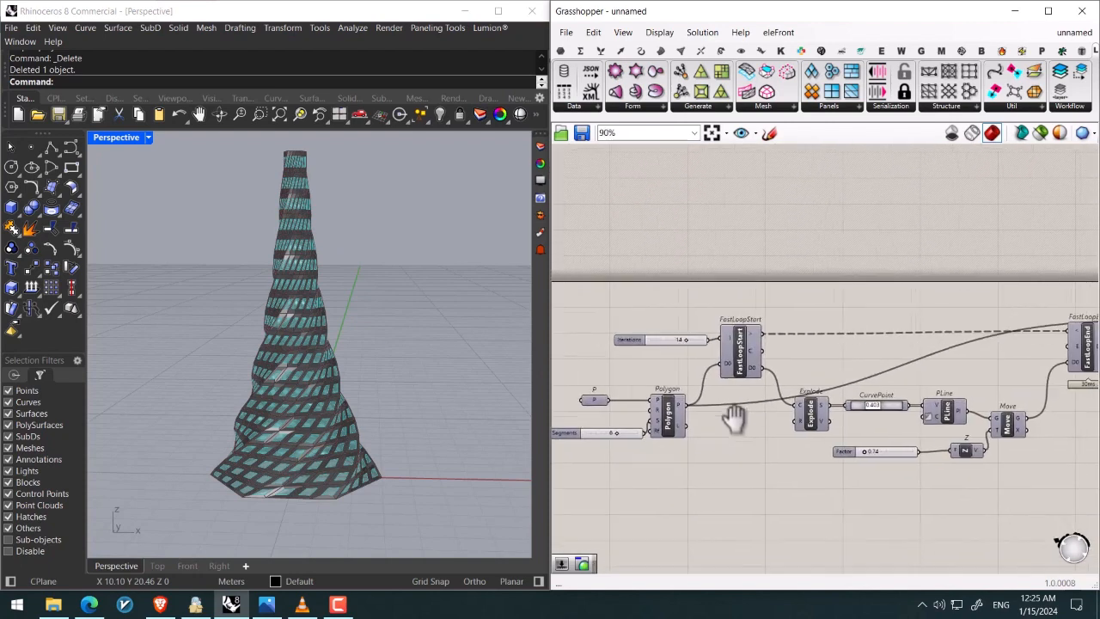